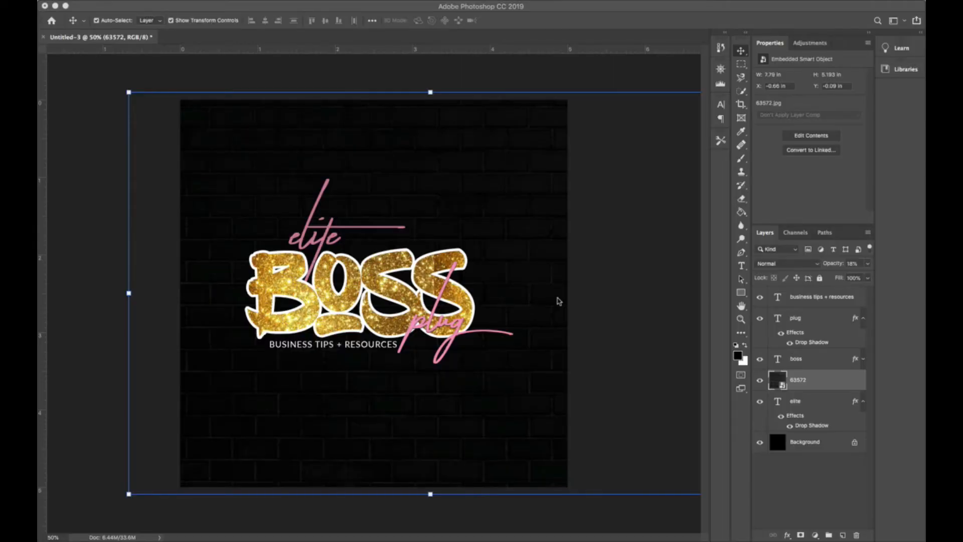
{"action": "mouse_move", "coordinate": [500, 289]}
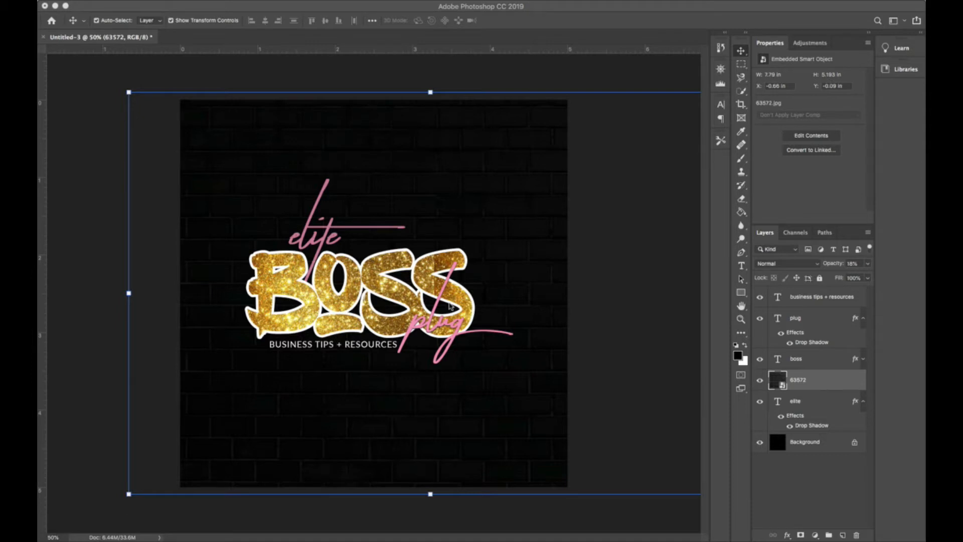
{"action": "mouse_move", "coordinate": [166, 10]}
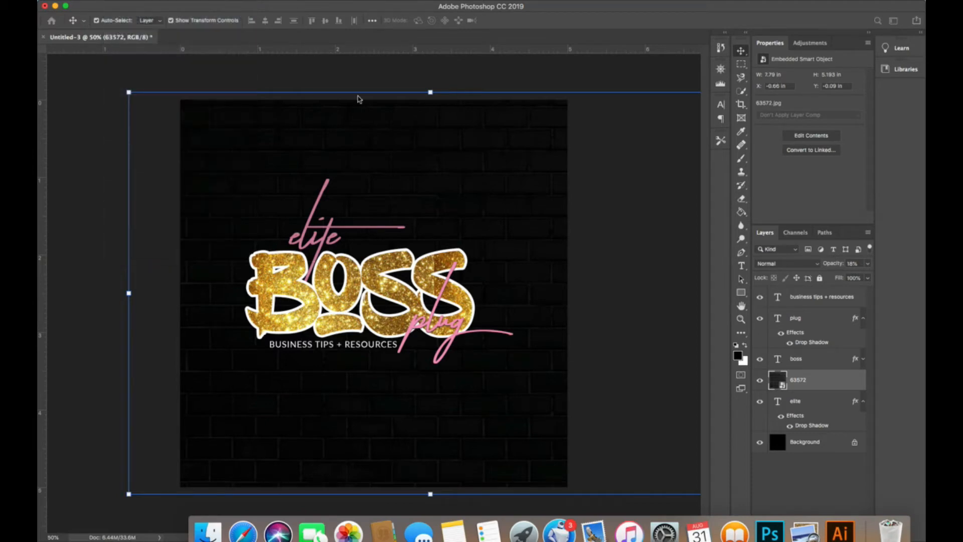
{"action": "mouse_move", "coordinate": [551, 242]}
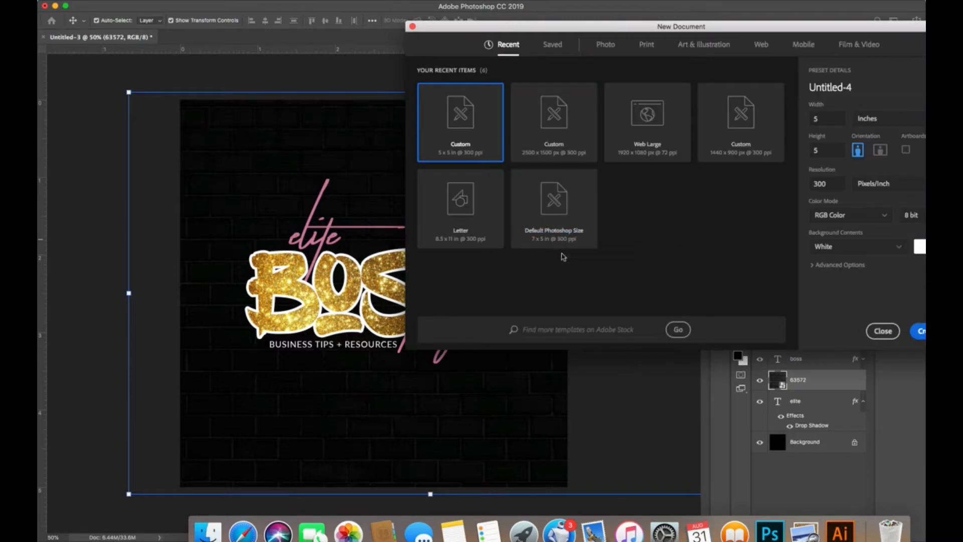
{"action": "mouse_move", "coordinate": [488, 127]}
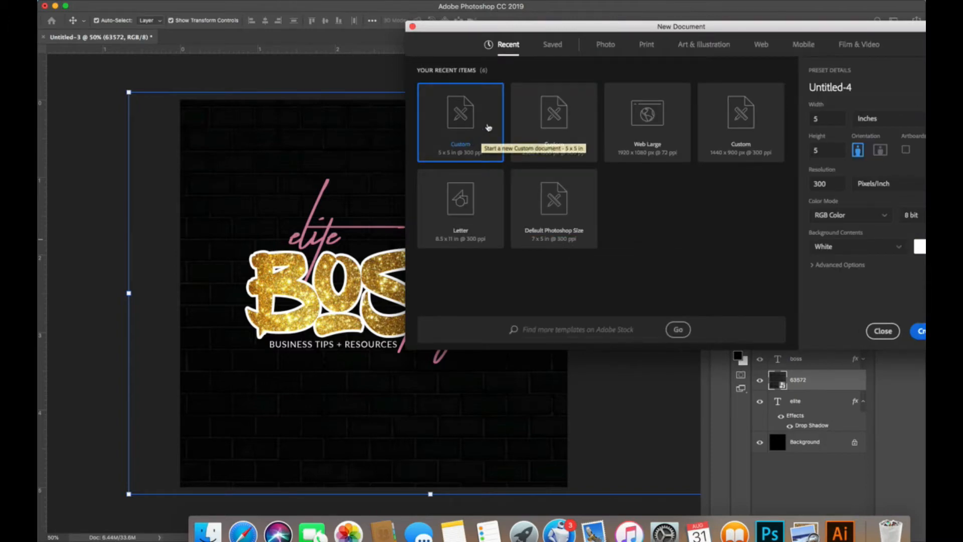
{"action": "mouse_move", "coordinate": [488, 97]}
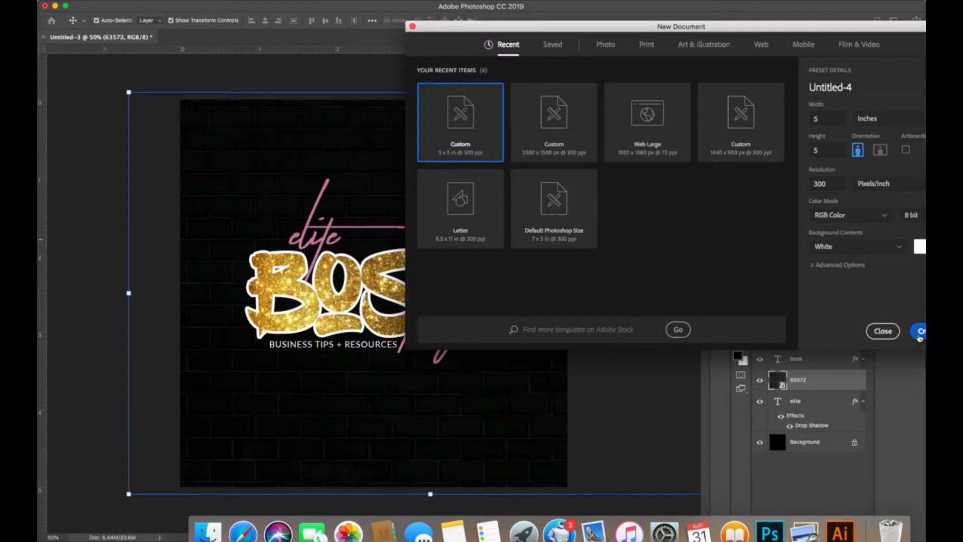
- Create the new 5 x 5 inch, 300 ppi document from the Custom preset
{"action": "left_click", "coordinate": [920, 331]}
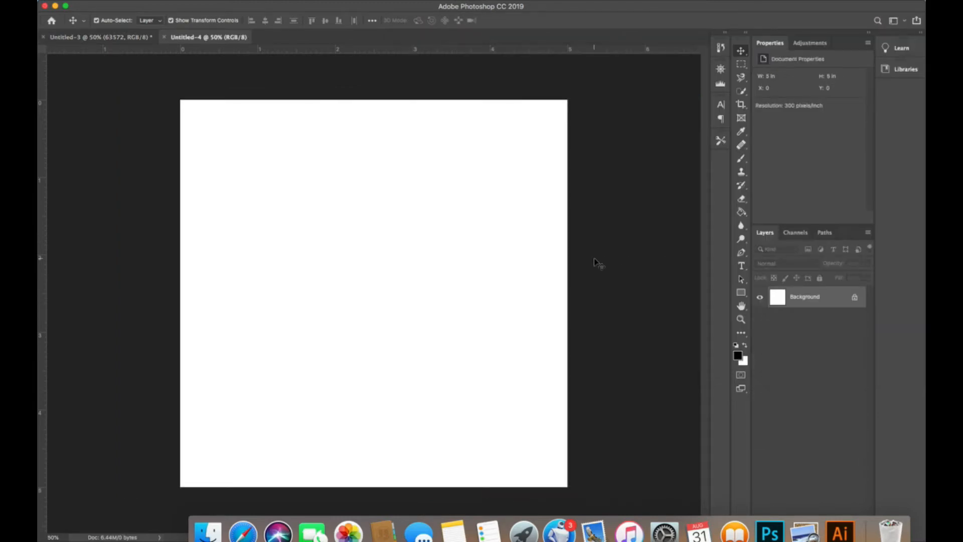
{"action": "mouse_move", "coordinate": [294, 353]}
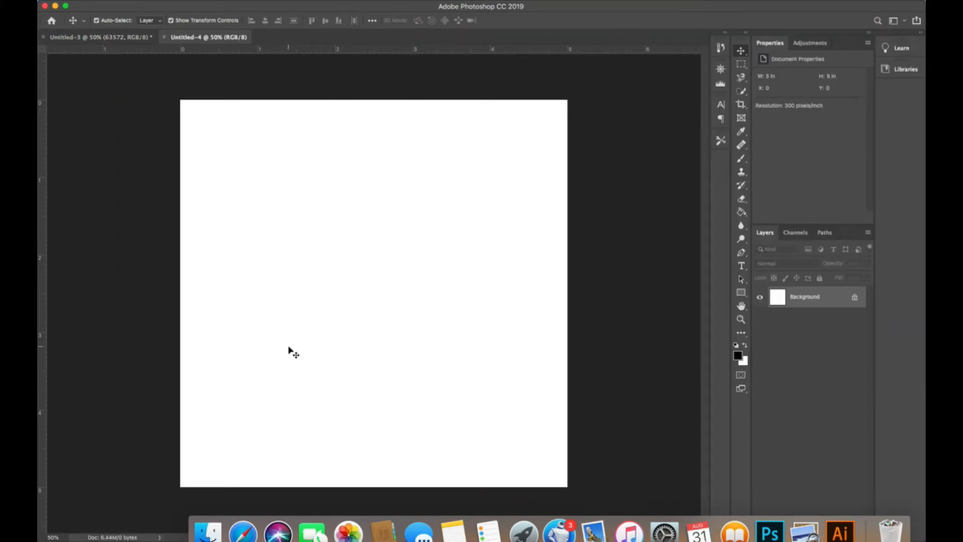
- Bring the brick texture layer from the finished logo into Untitled-4
{"action": "left_click", "coordinate": [98, 37]}
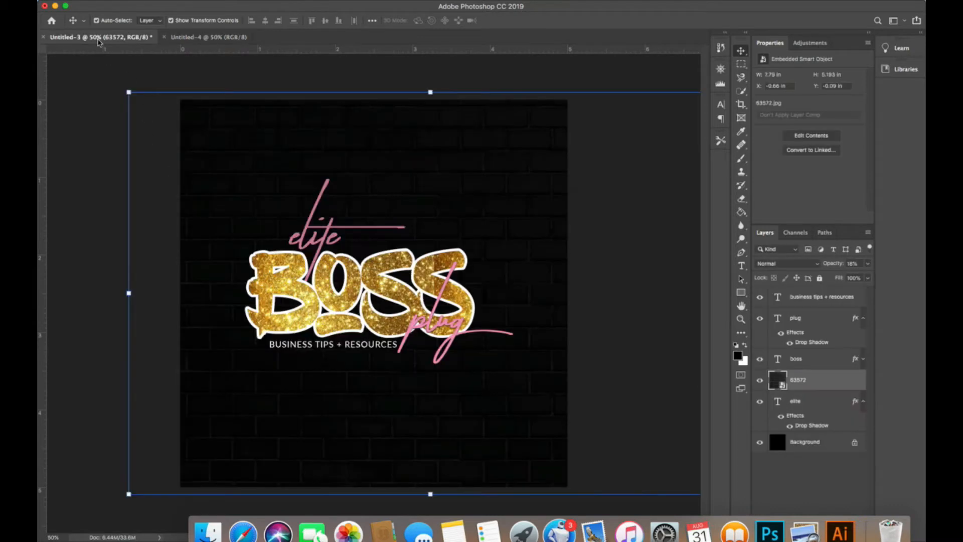
{"action": "left_click", "coordinate": [532, 430]}
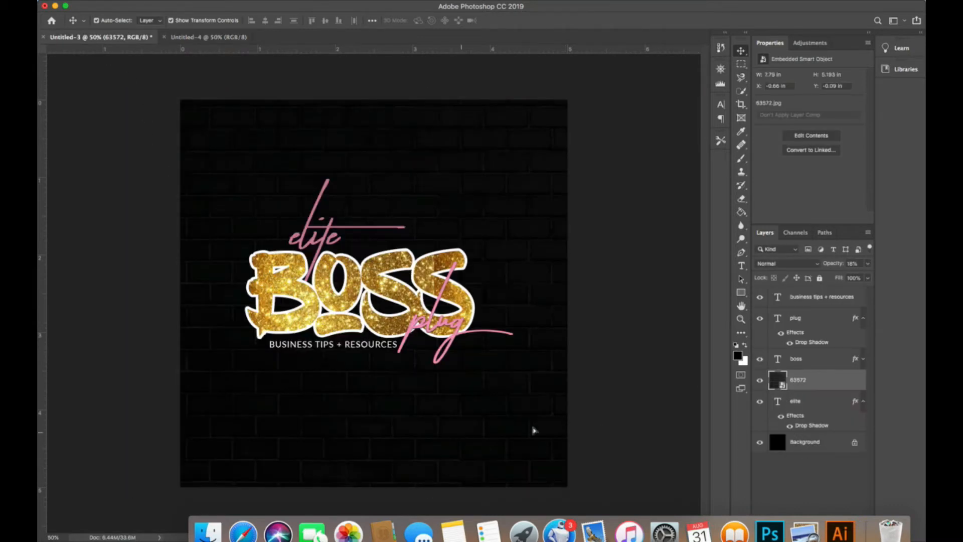
{"action": "left_click", "coordinate": [209, 37]}
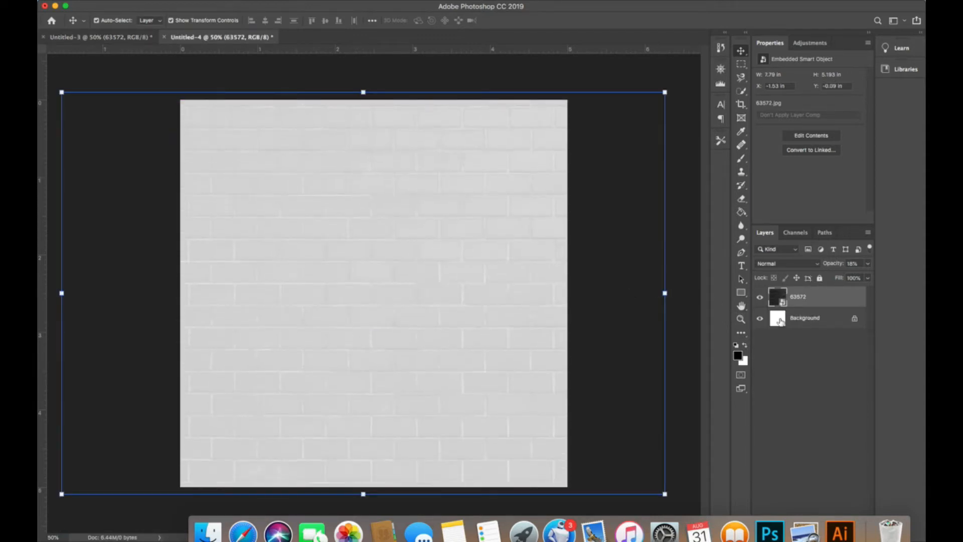
- Fill the Background layer black with the Paint Bucket and lock the brick layer
{"action": "left_click", "coordinate": [804, 317]}
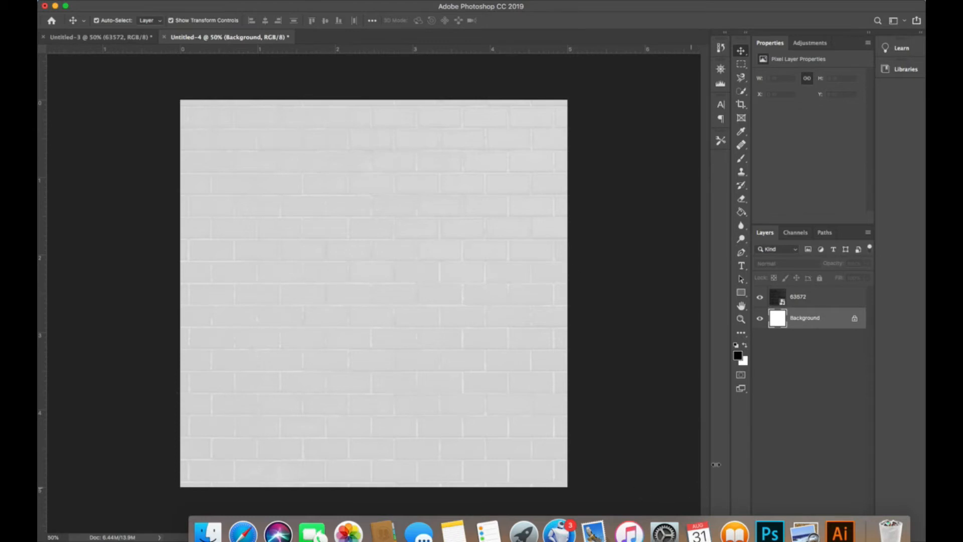
{"action": "left_click", "coordinate": [741, 211]}
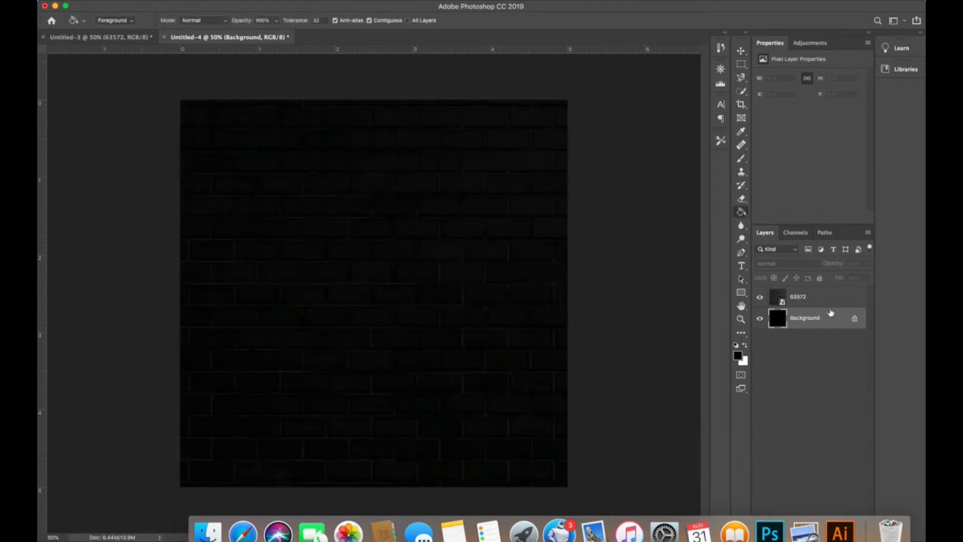
{"action": "left_click", "coordinate": [797, 297]}
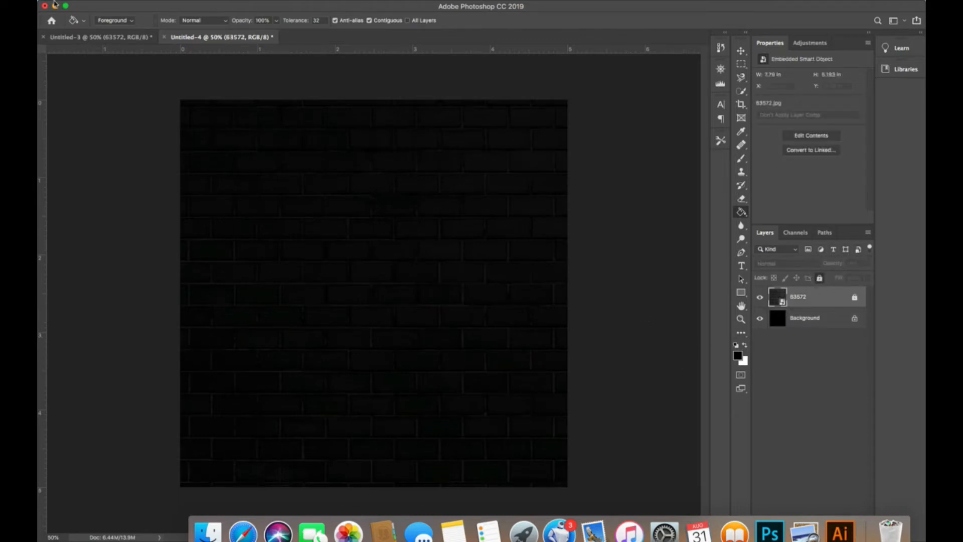
- Add elite, boss and plug as separate pink script text layers over the brick wall
{"action": "left_click", "coordinate": [741, 50]}
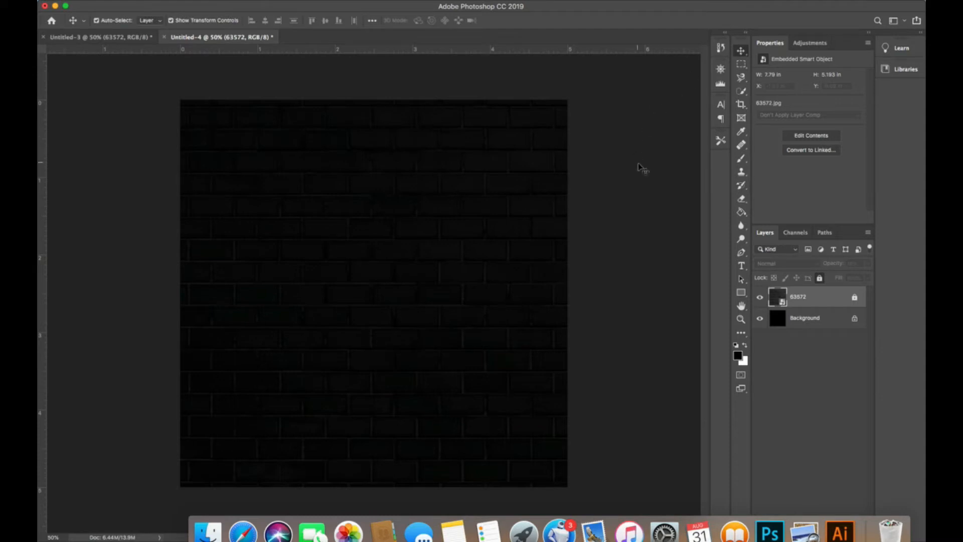
{"action": "mouse_move", "coordinate": [741, 271]}
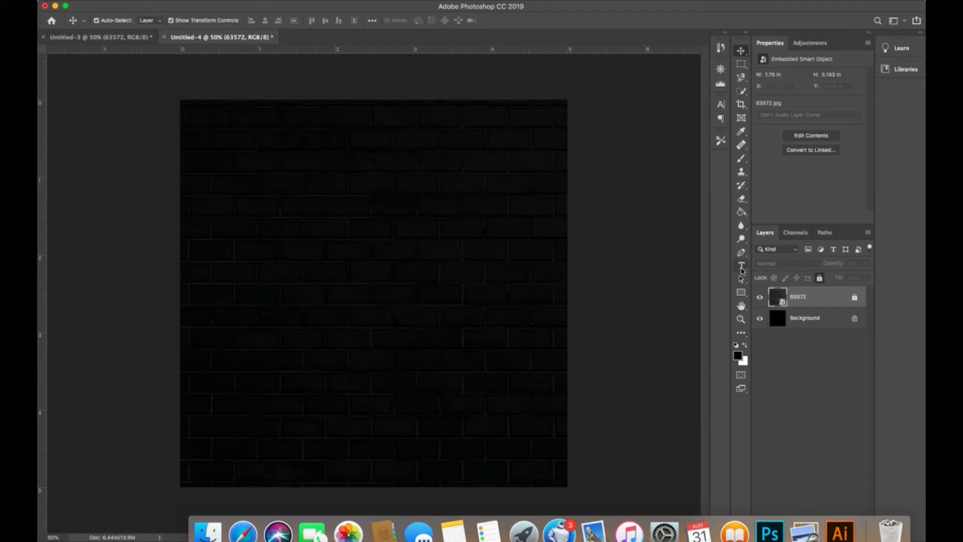
{"action": "mouse_move", "coordinate": [741, 265]}
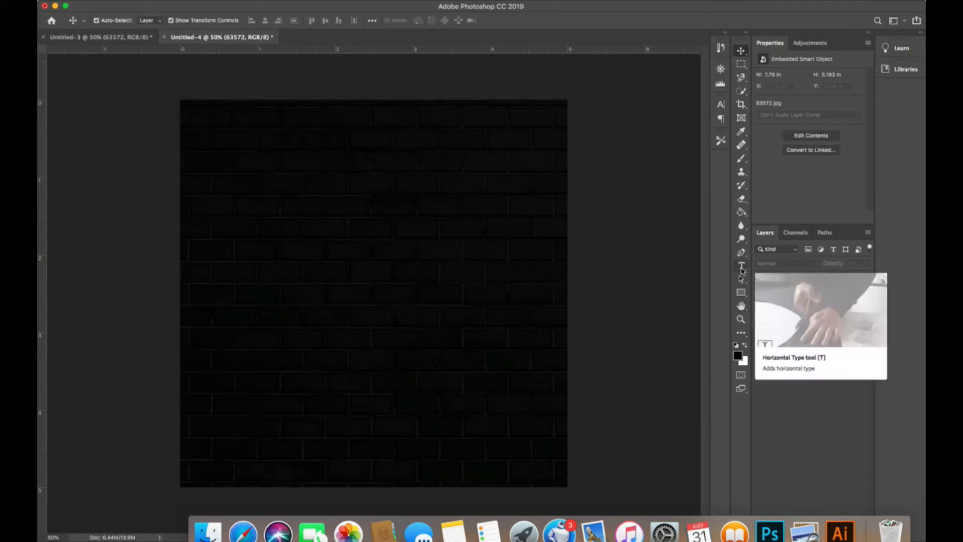
{"action": "left_click", "coordinate": [740, 264]}
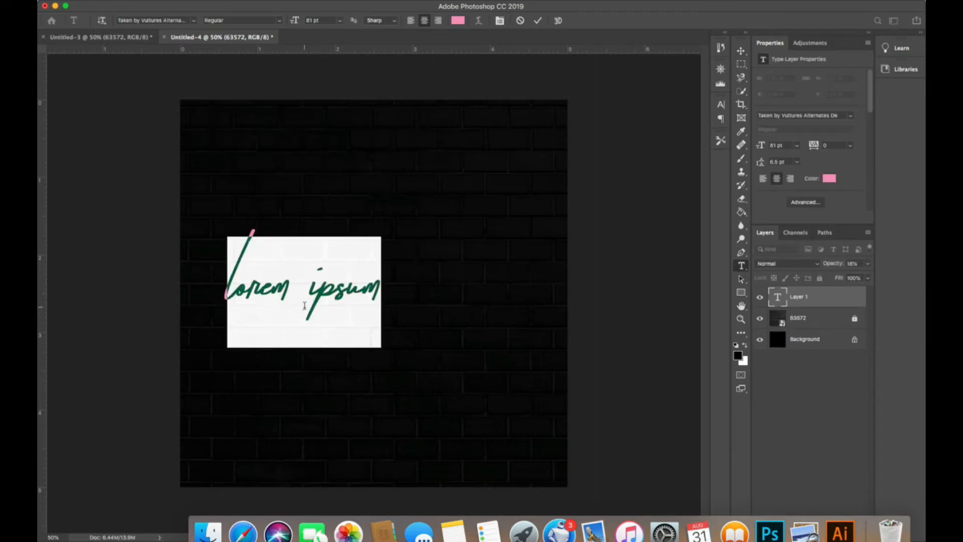
{"action": "type", "text": "elite"}
{"action": "type", "text": "plug"}
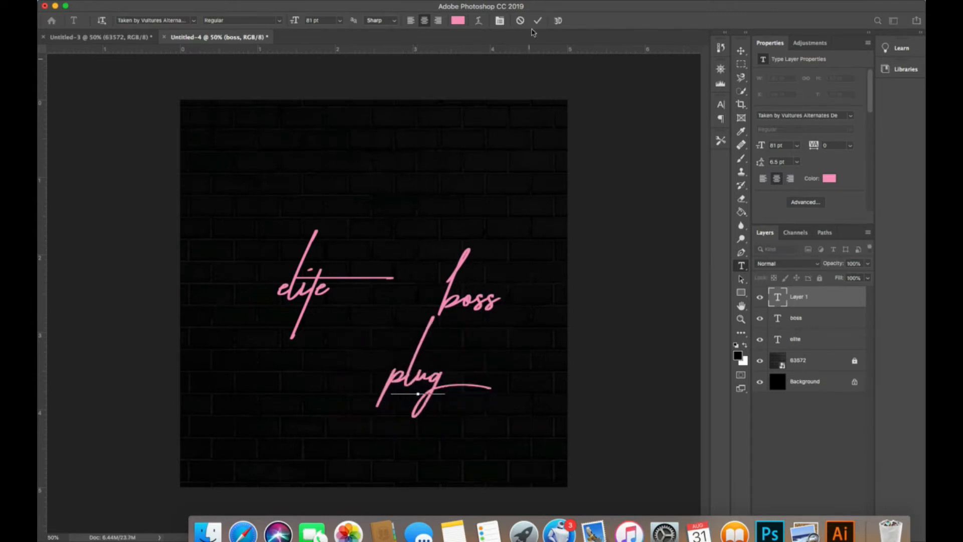
{"action": "left_click", "coordinate": [536, 20]}
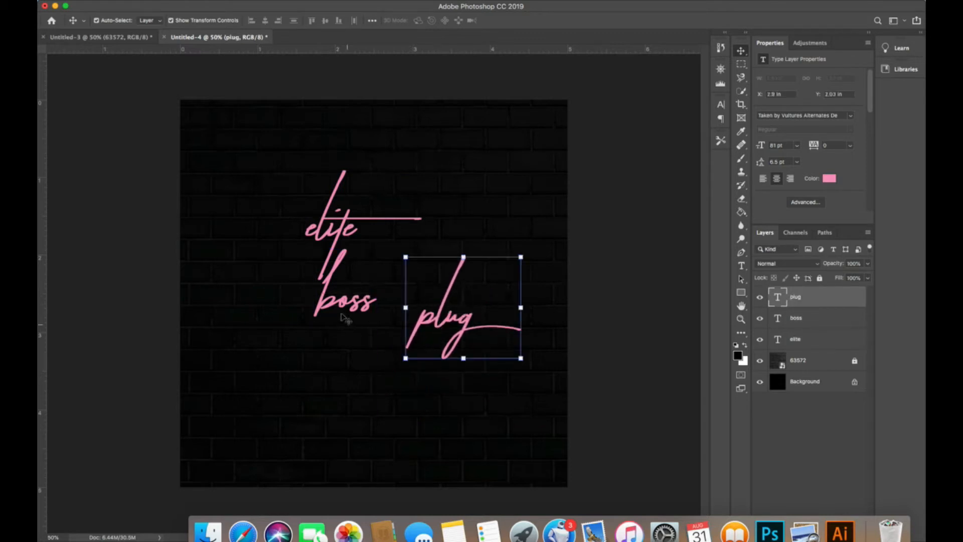
- Set the boss text in the bold BlowBrush font
{"action": "left_click", "coordinate": [795, 318]}
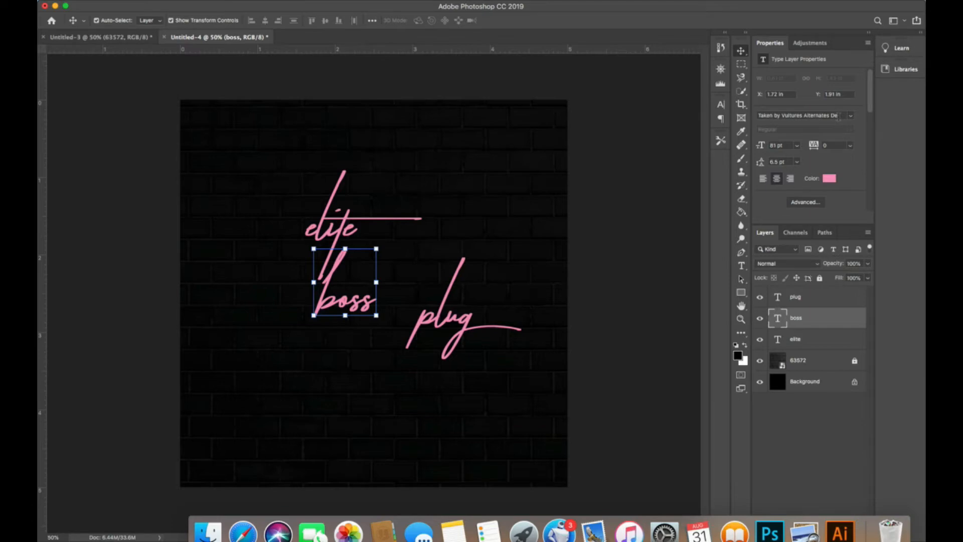
{"action": "left_click", "coordinate": [801, 114]}
{"action": "type", "text": "blow"}
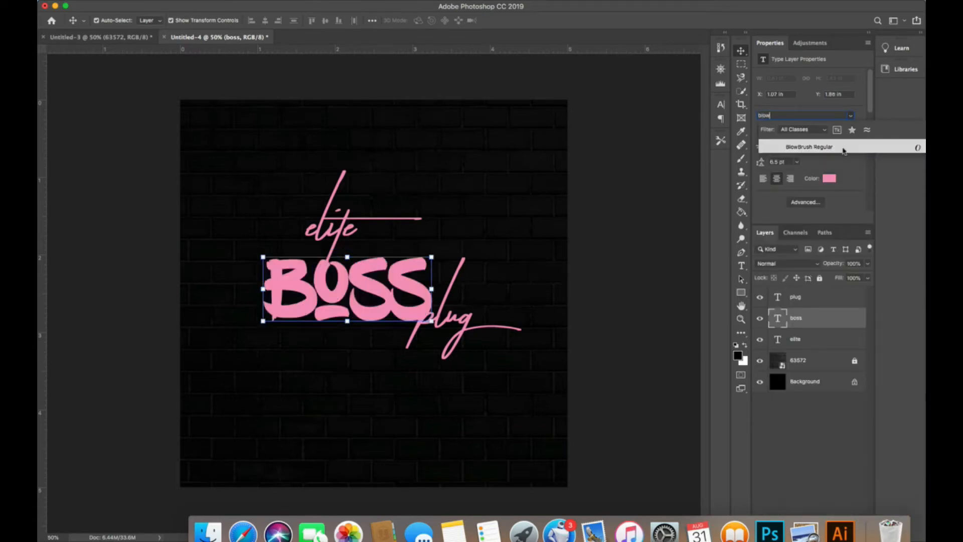
{"action": "left_click", "coordinate": [808, 146]}
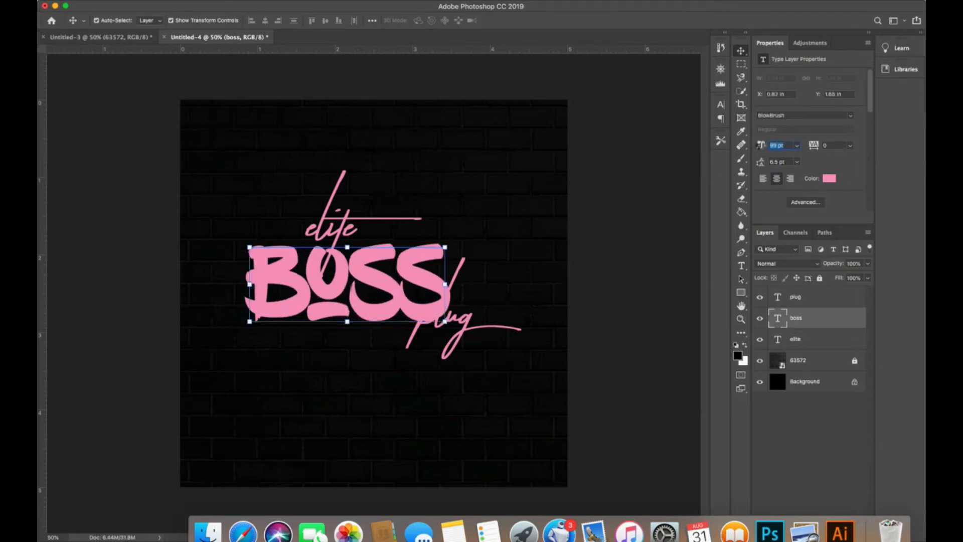
- Edit the elite text and commit it above BOSS, with plug overlapping lower right
{"action": "left_click", "coordinate": [795, 338]}
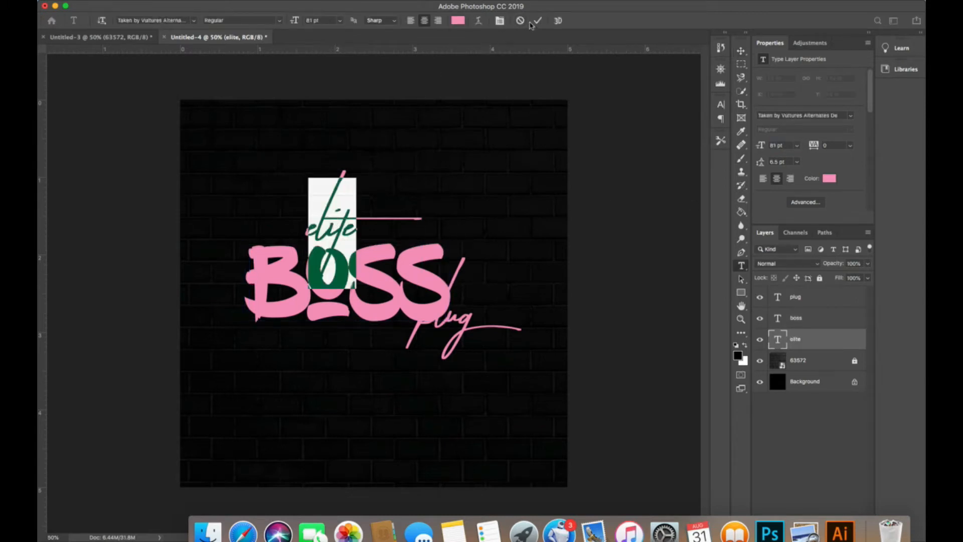
{"action": "left_click", "coordinate": [535, 20]}
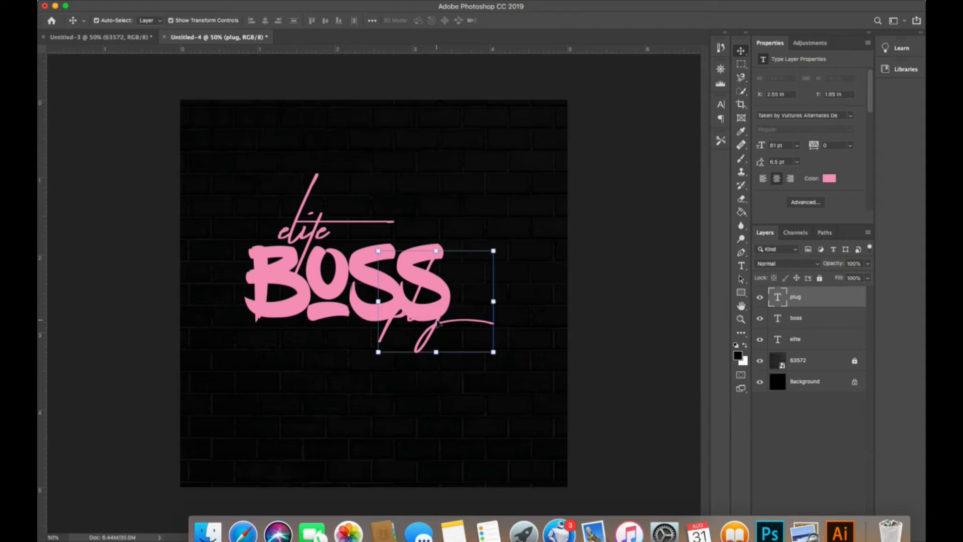
{"action": "mouse_move", "coordinate": [750, 272]}
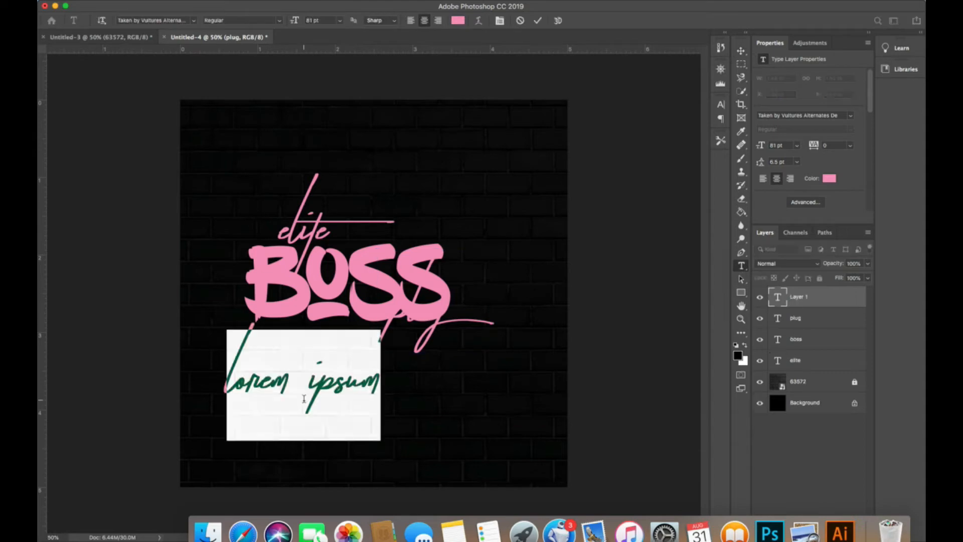
- Set the new slogan text to 9 pt in Lato Thin
{"action": "left_click", "coordinate": [797, 144]}
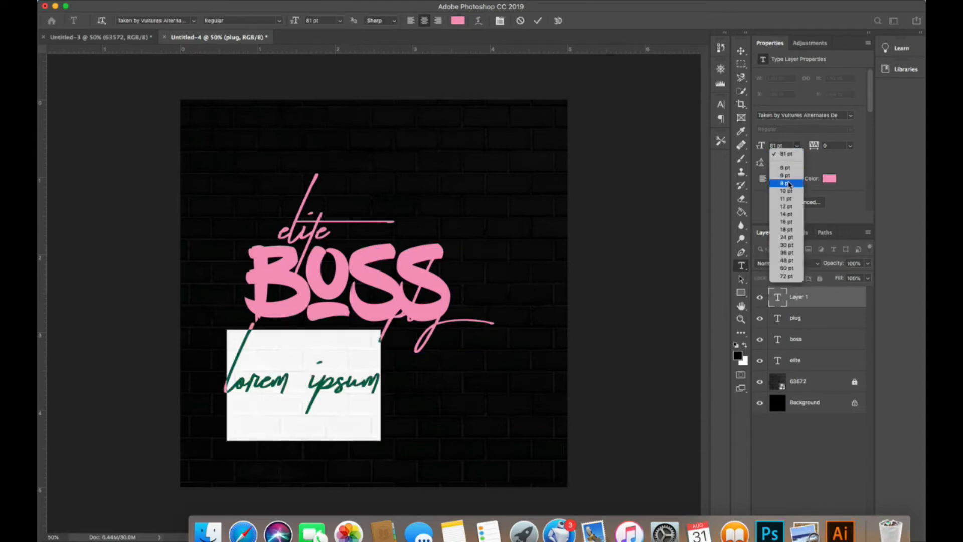
{"action": "left_click", "coordinate": [785, 182]}
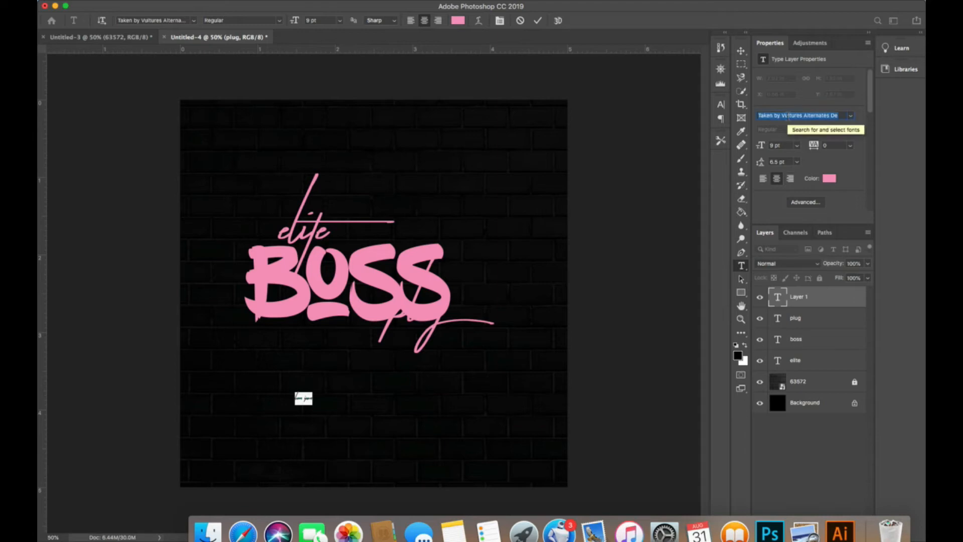
{"action": "type", "text": "lato"}
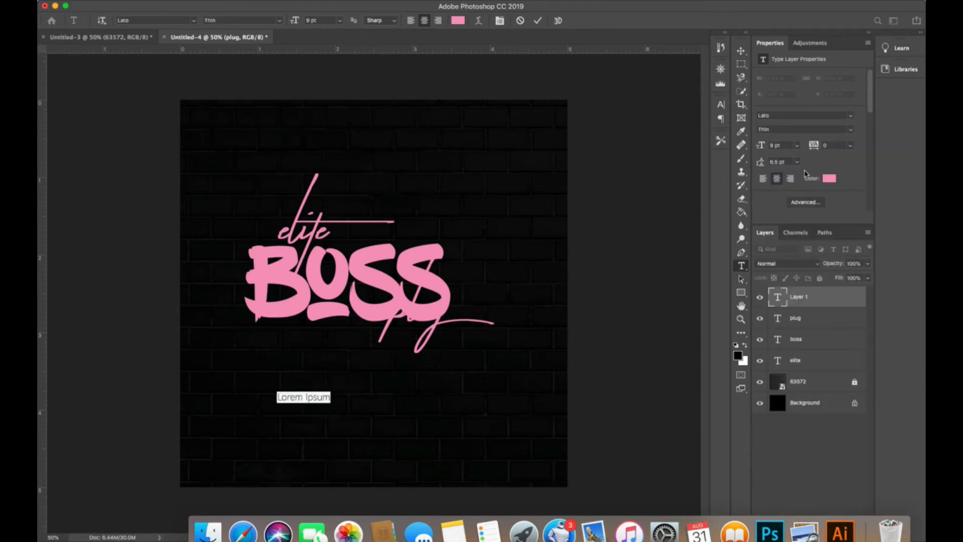
- Type the slogan business tips + resources below the logo
{"action": "type", "text": "husid"}
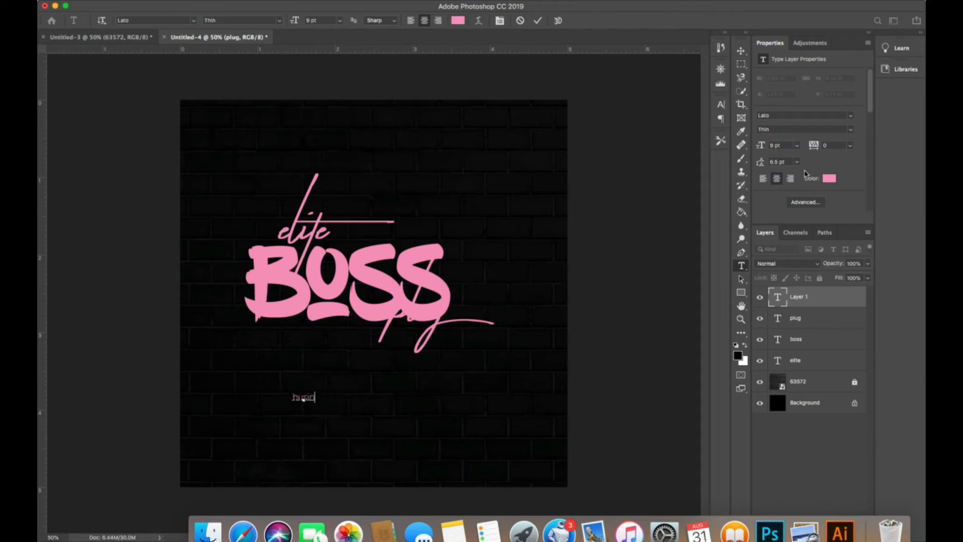
{"action": "type", "text": "usiness t"}
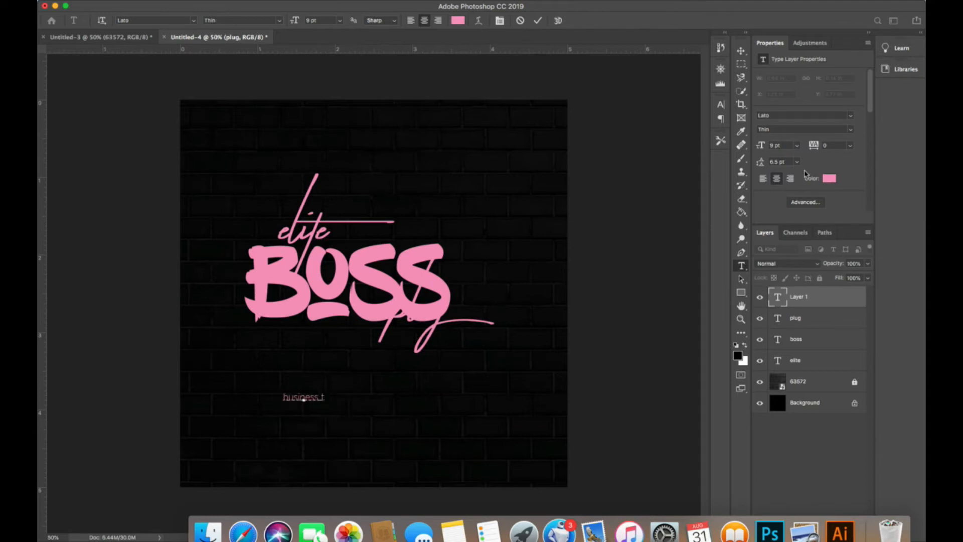
{"action": "type", "text": "ips +"}
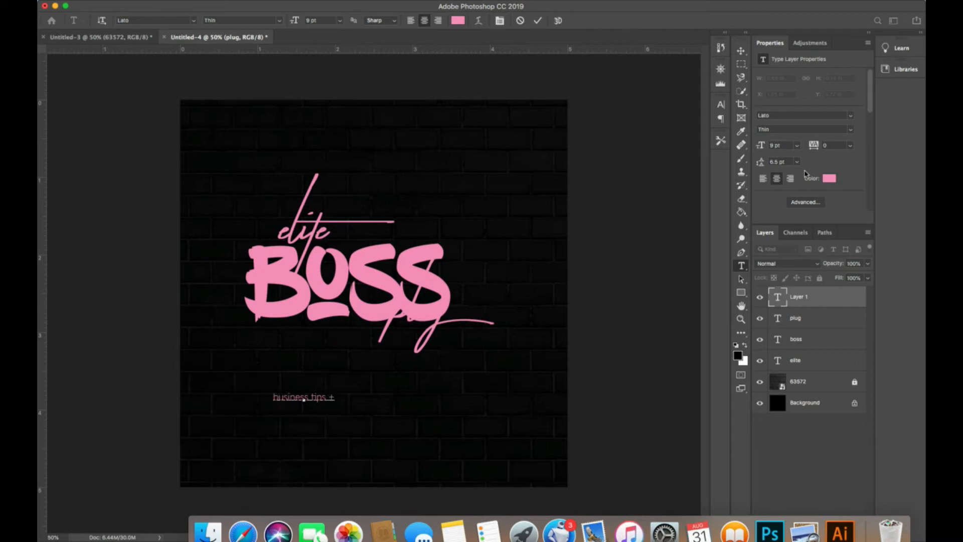
{"action": "type", "text": "res"}
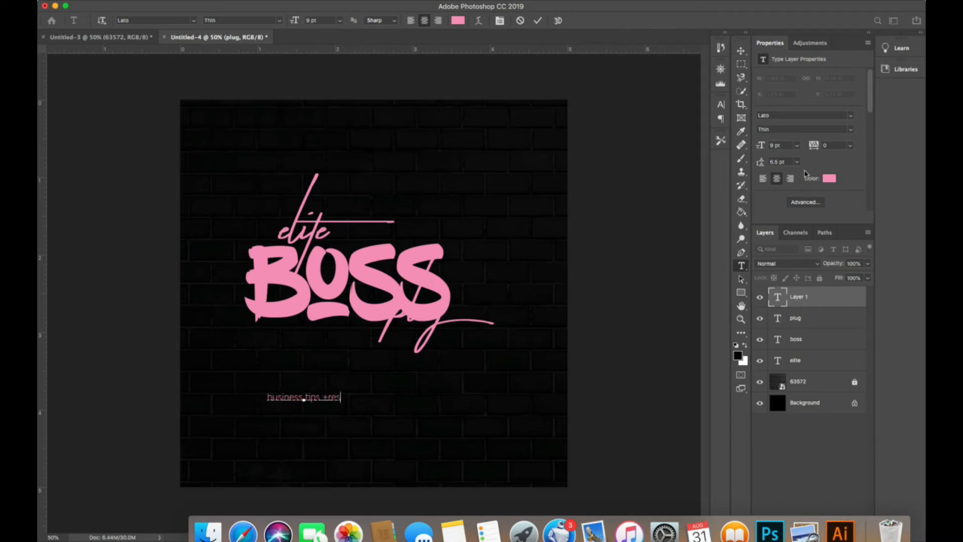
{"action": "type", "text": "ources"}
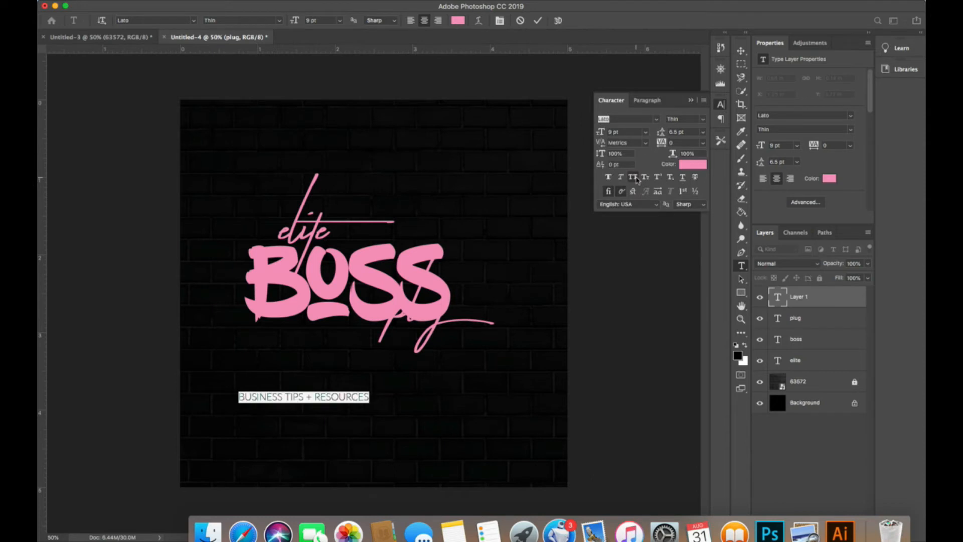
- Give the slogan tracking 75, size 8 pt and white colour, tucked under BOSS
{"action": "left_click", "coordinate": [703, 142]}
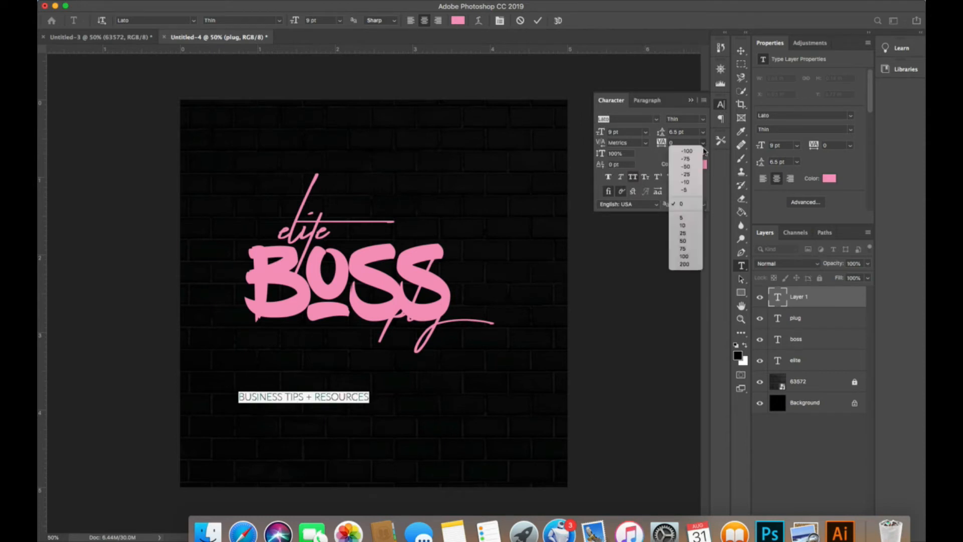
{"action": "left_click", "coordinate": [682, 248]}
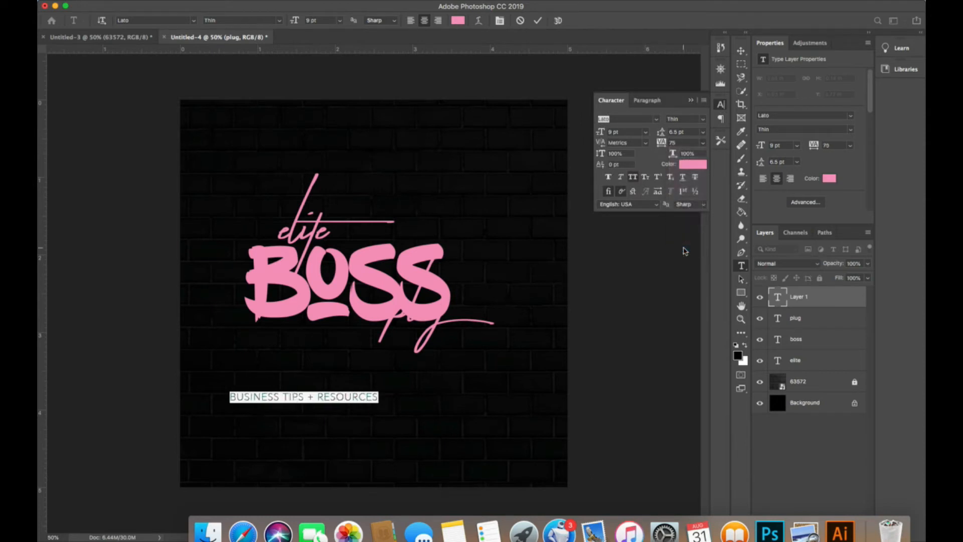
{"action": "left_click", "coordinate": [644, 132]}
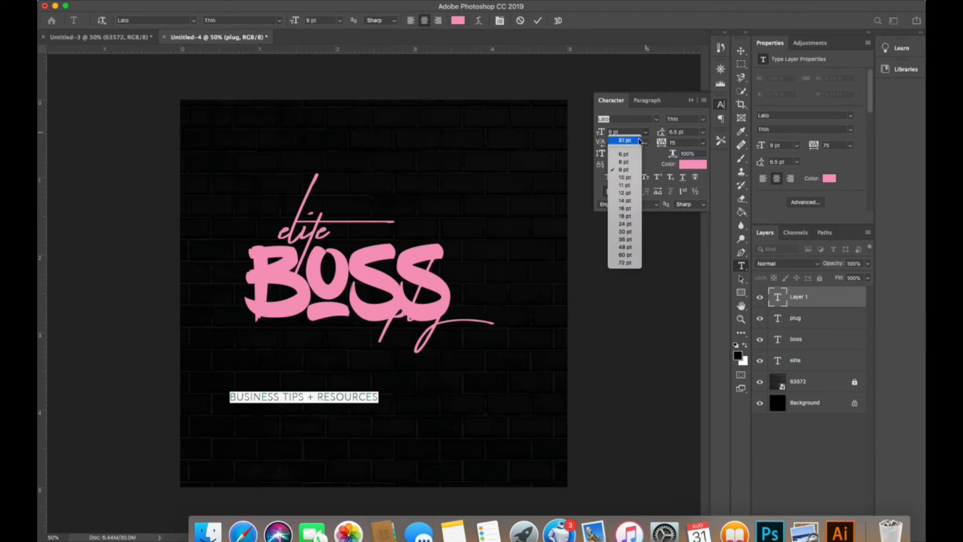
{"action": "left_click", "coordinate": [623, 162]}
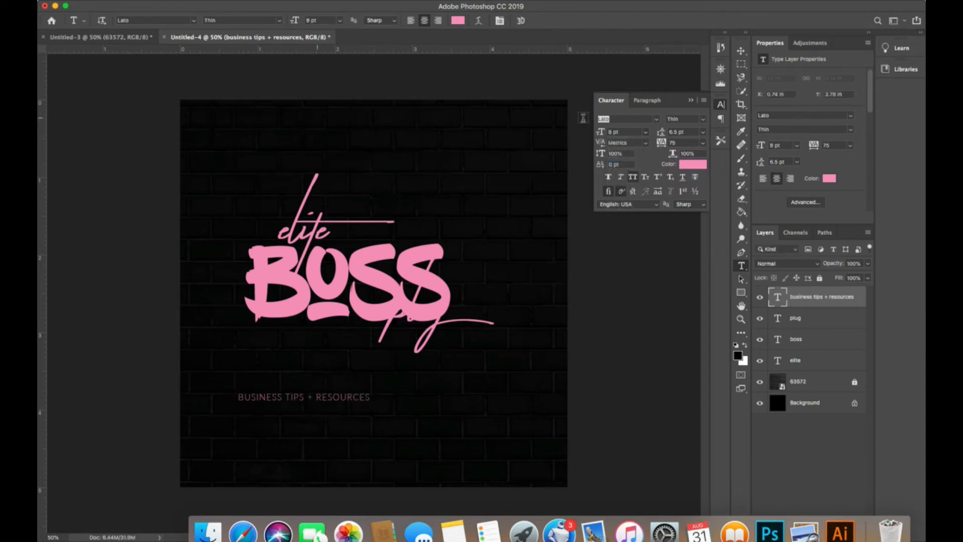
{"action": "left_click", "coordinate": [693, 164]}
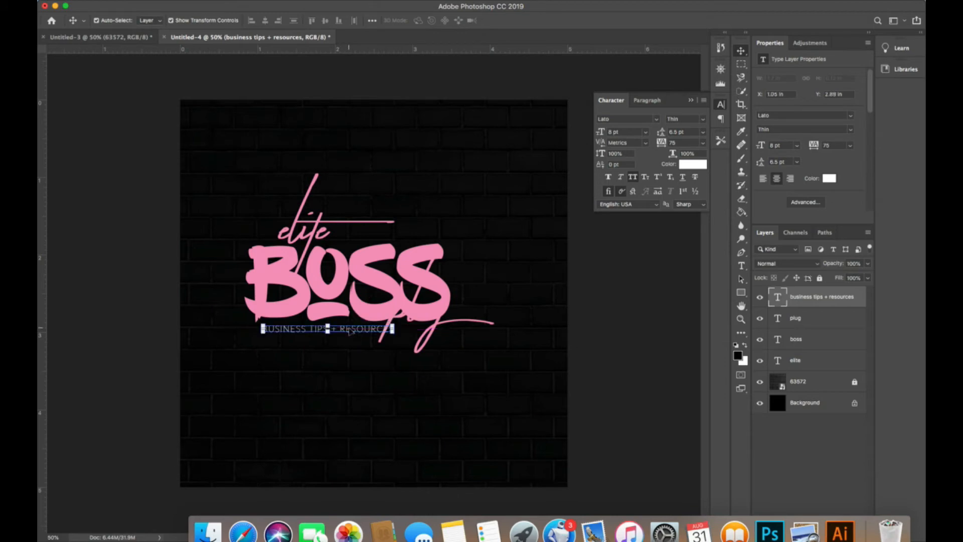
- Select the BOSS layer and open the gold glitter image 03.jpg from Desktop
{"action": "left_click", "coordinate": [795, 318]}
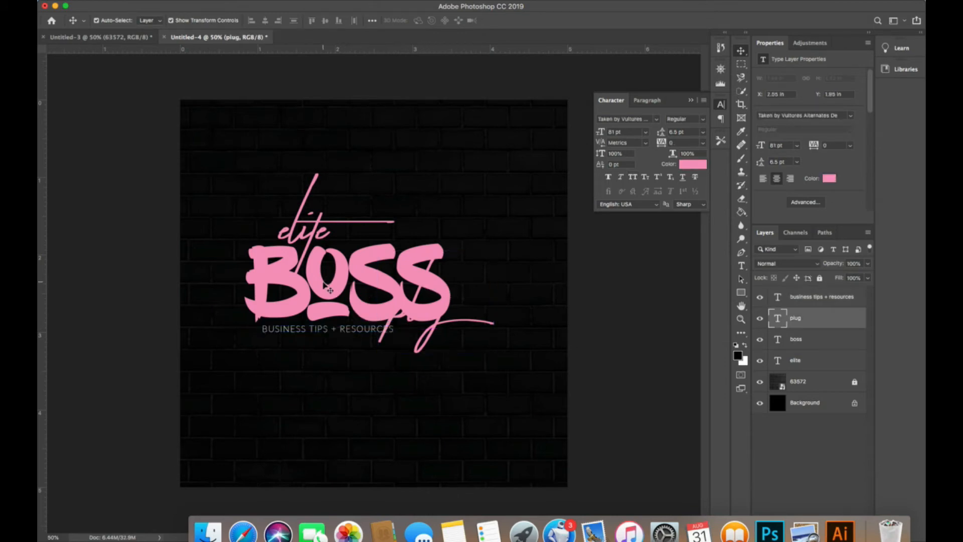
{"action": "left_click", "coordinate": [795, 338]}
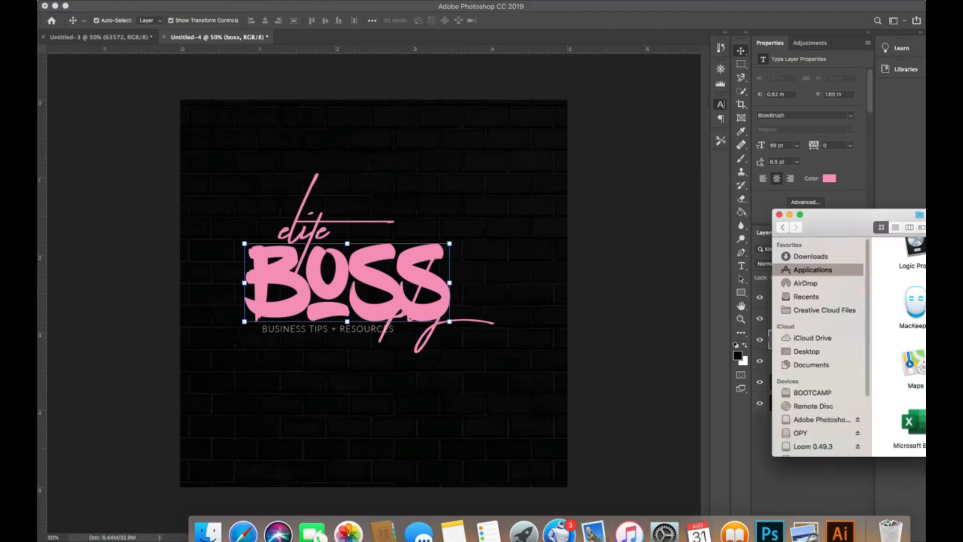
{"action": "left_click", "coordinate": [806, 351]}
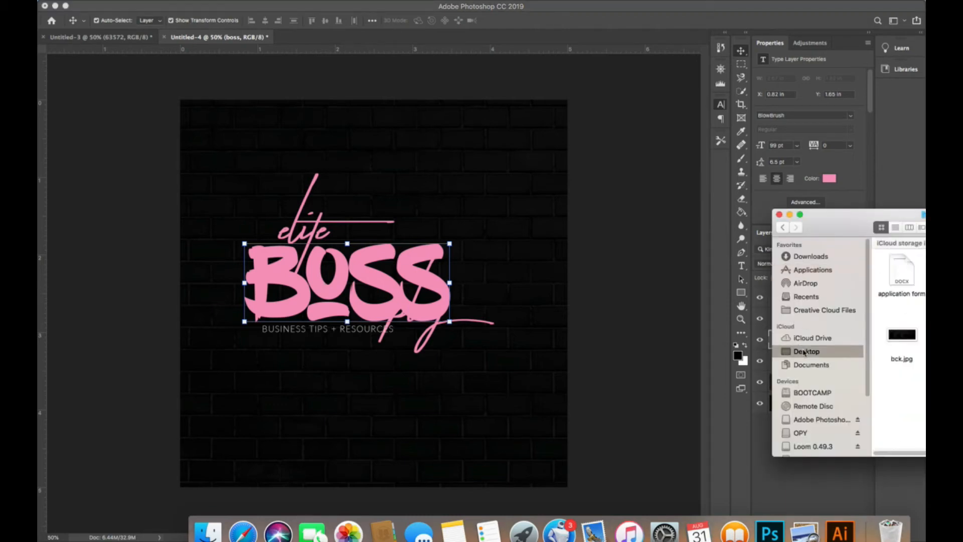
{"action": "left_click", "coordinate": [806, 351]}
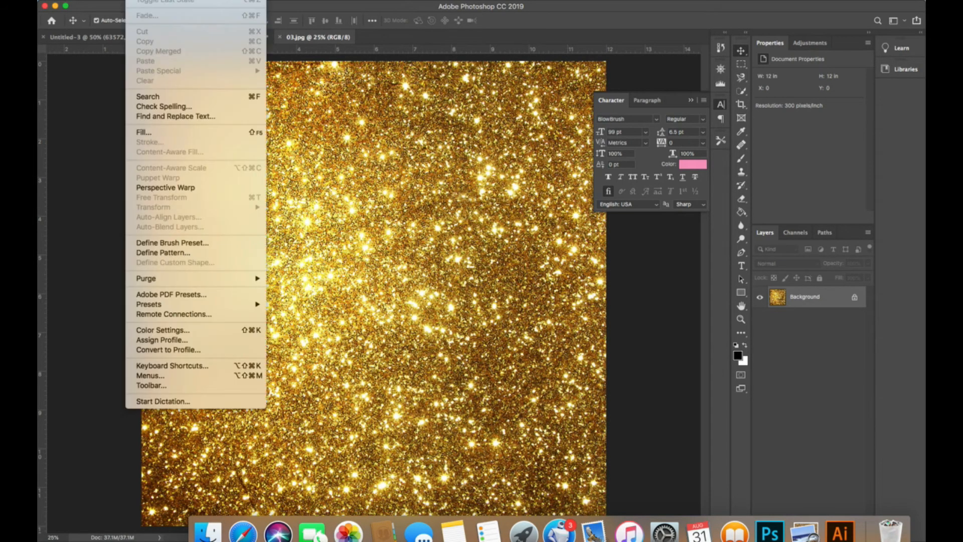
{"action": "mouse_move", "coordinate": [161, 253]}
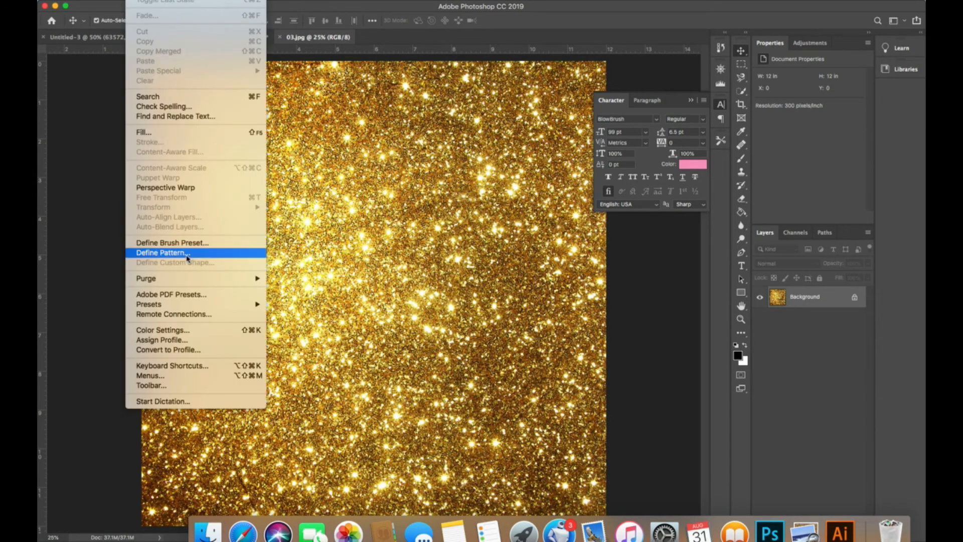
- Define the gold glitter image as a pattern named gold bg
{"action": "left_click", "coordinate": [162, 252]}
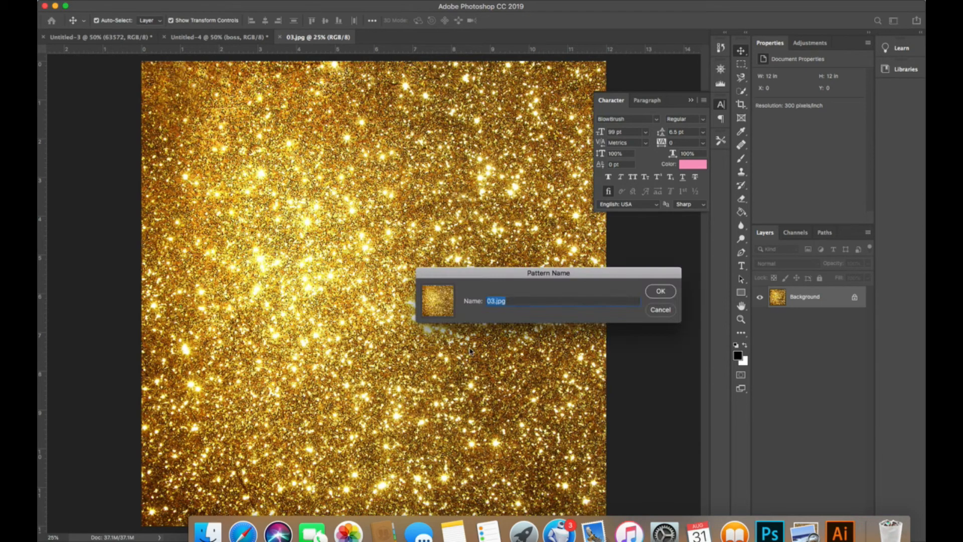
{"action": "type", "text": "golsd"}
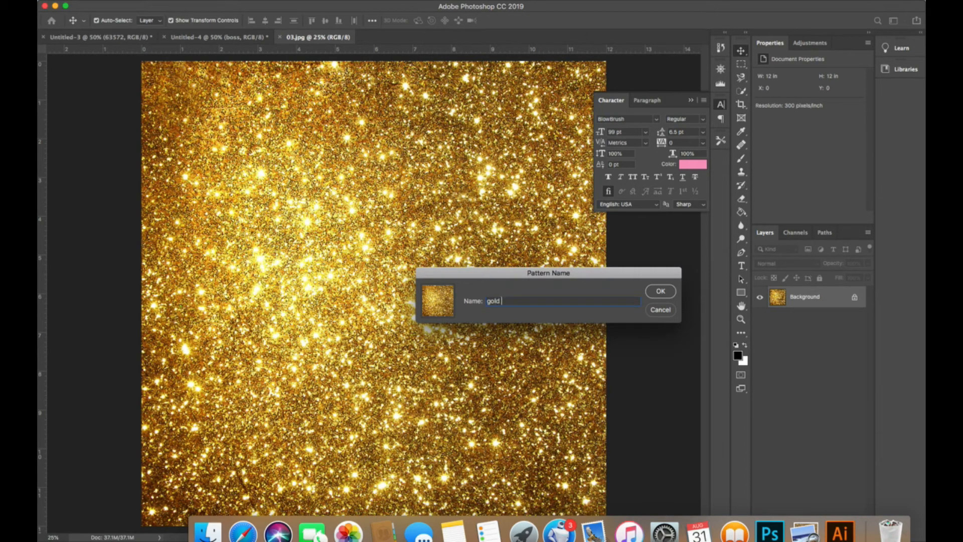
{"action": "type", "text": "bg"}
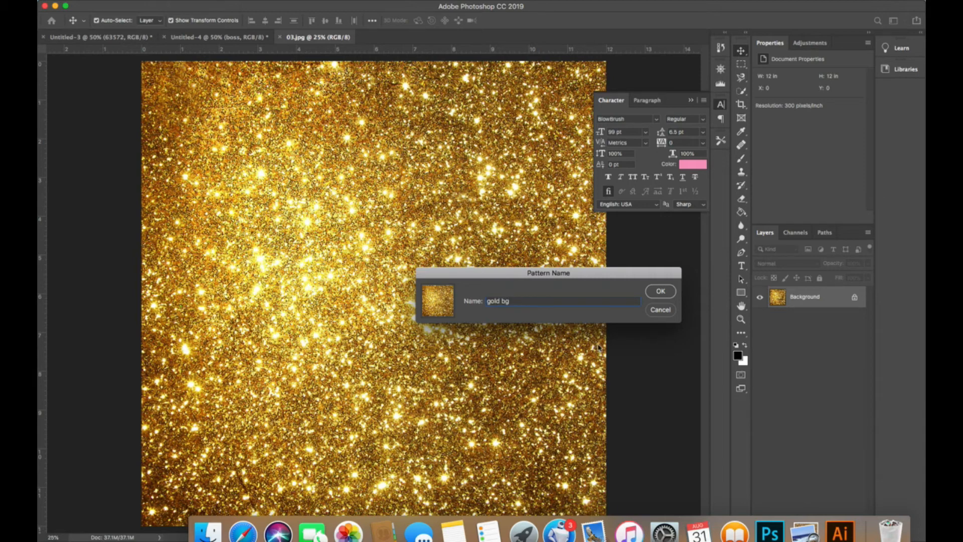
{"action": "left_click", "coordinate": [660, 291]}
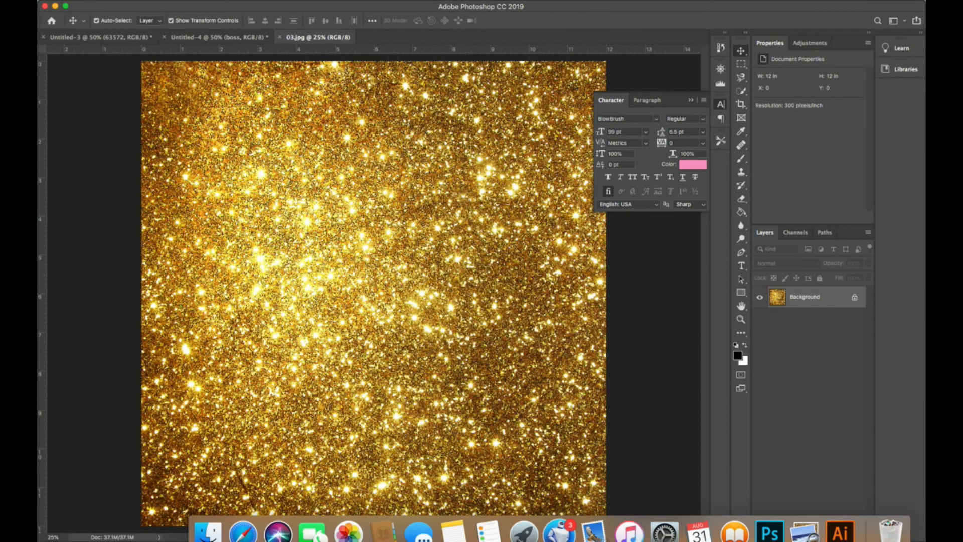
- Give the BOSS layer a Pattern Overlay filled with the gold glitter pattern
{"action": "left_click", "coordinate": [215, 37]}
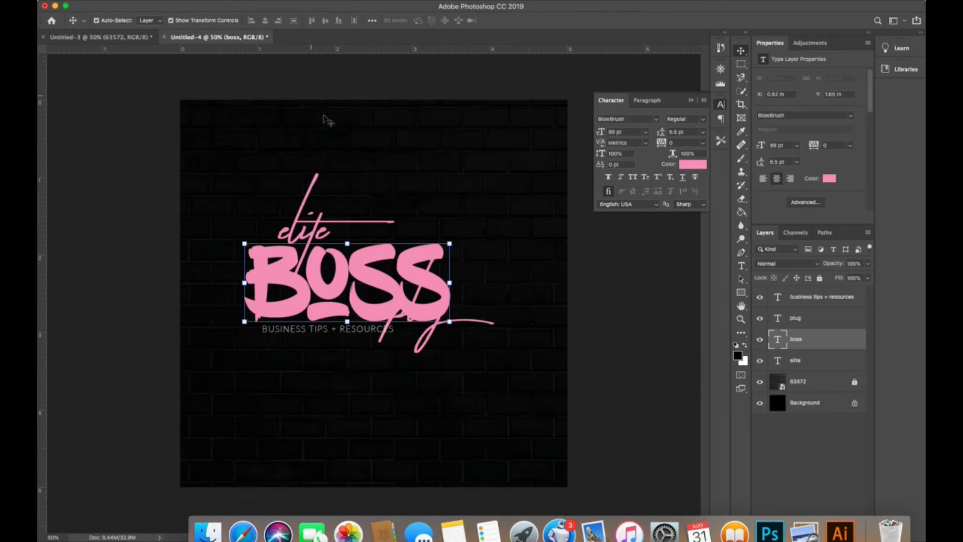
{"action": "left_click", "coordinate": [795, 318]}
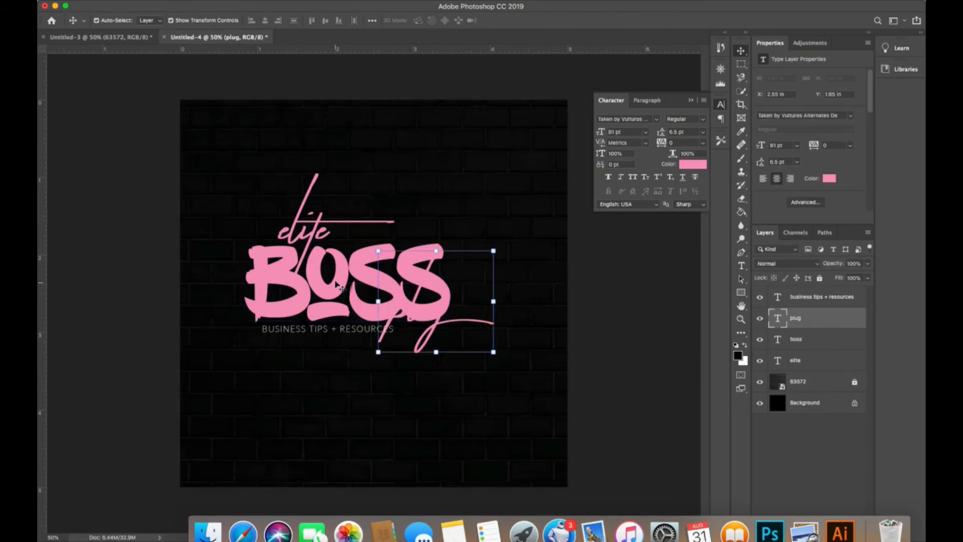
{"action": "right_click", "coordinate": [796, 338]}
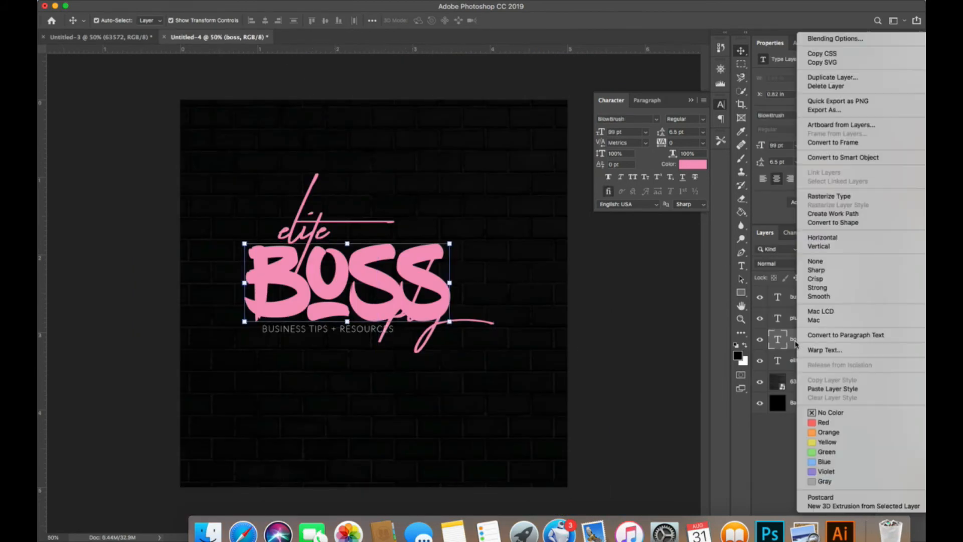
{"action": "left_click", "coordinate": [834, 39]}
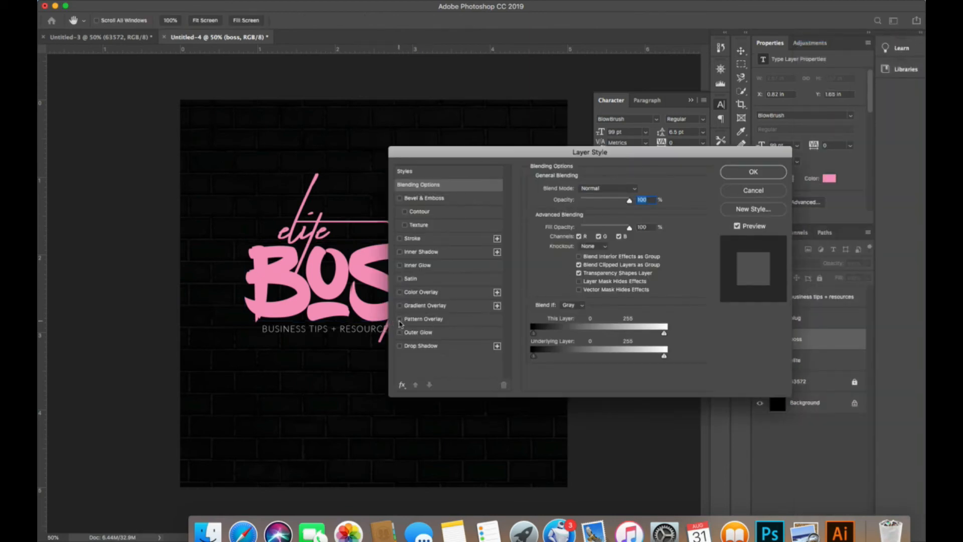
{"action": "left_click", "coordinate": [400, 319]}
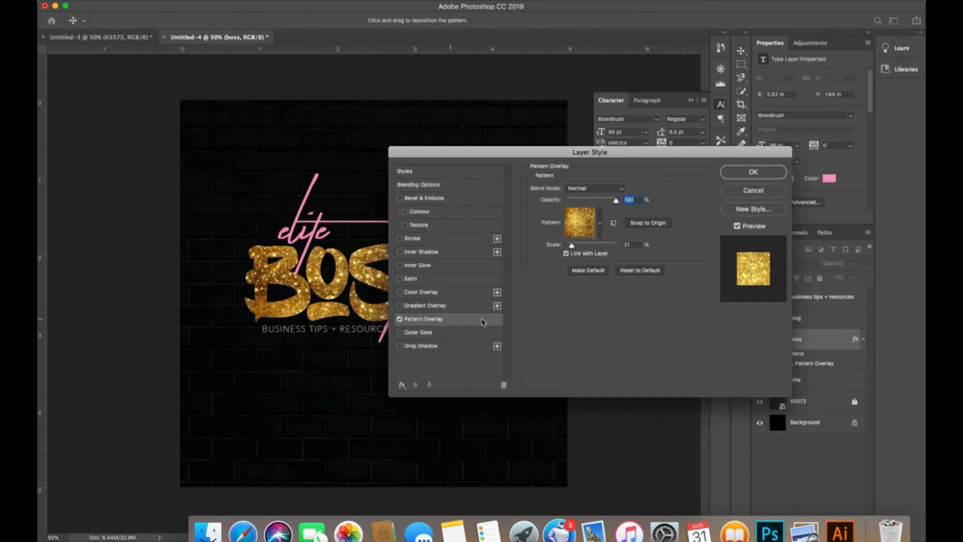
{"action": "left_click", "coordinate": [600, 222]}
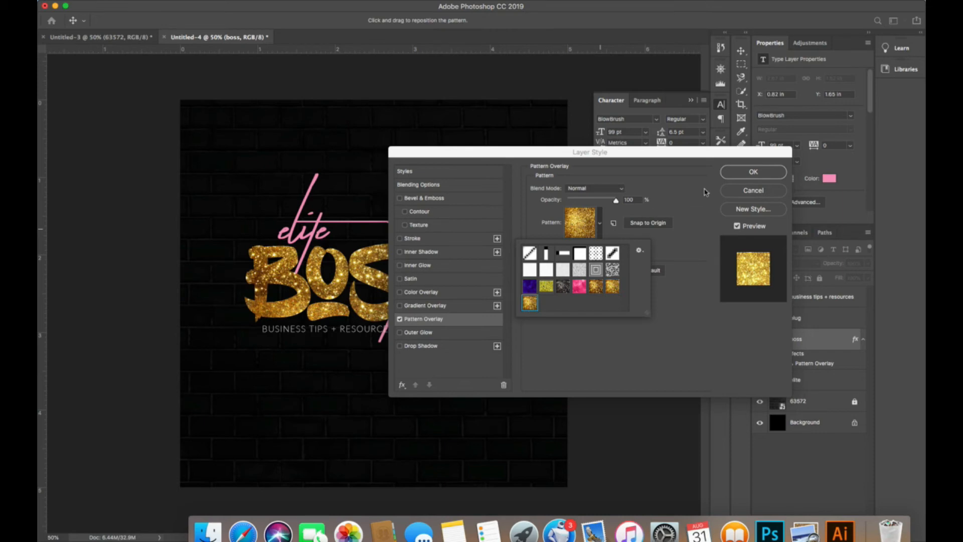
{"action": "left_click", "coordinate": [530, 302]}
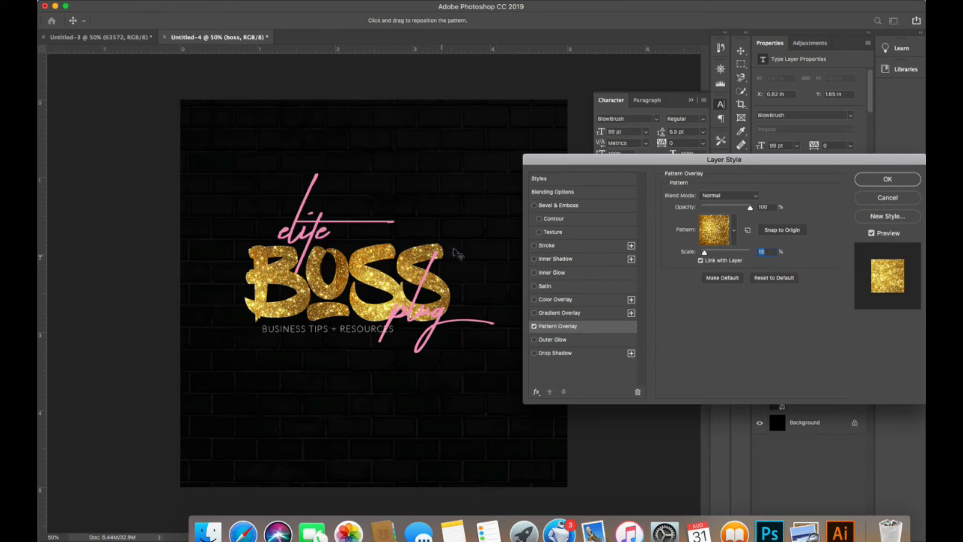
- Add a white Stroke and a Drop Shadow to BOSS and apply the effects
{"action": "left_click", "coordinate": [534, 245]}
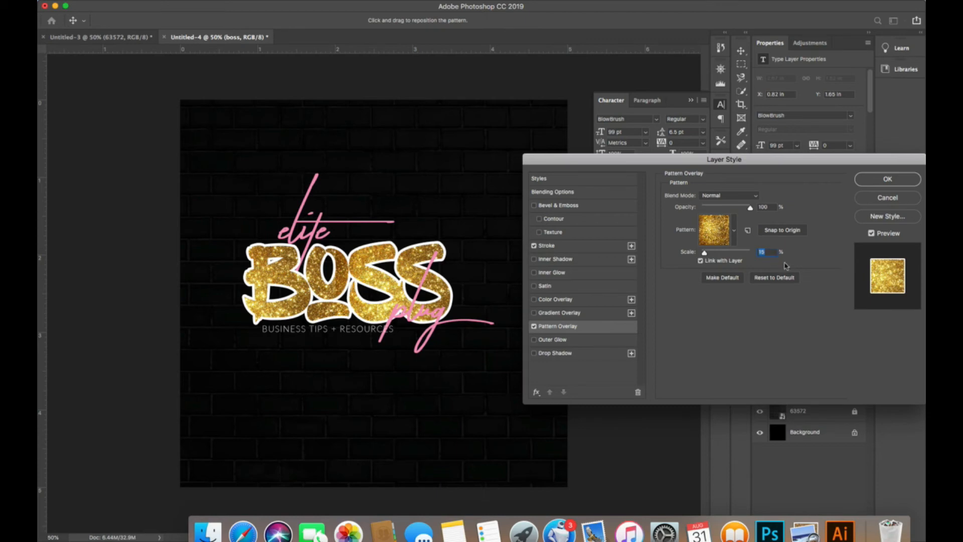
{"action": "mouse_move", "coordinate": [704, 281]}
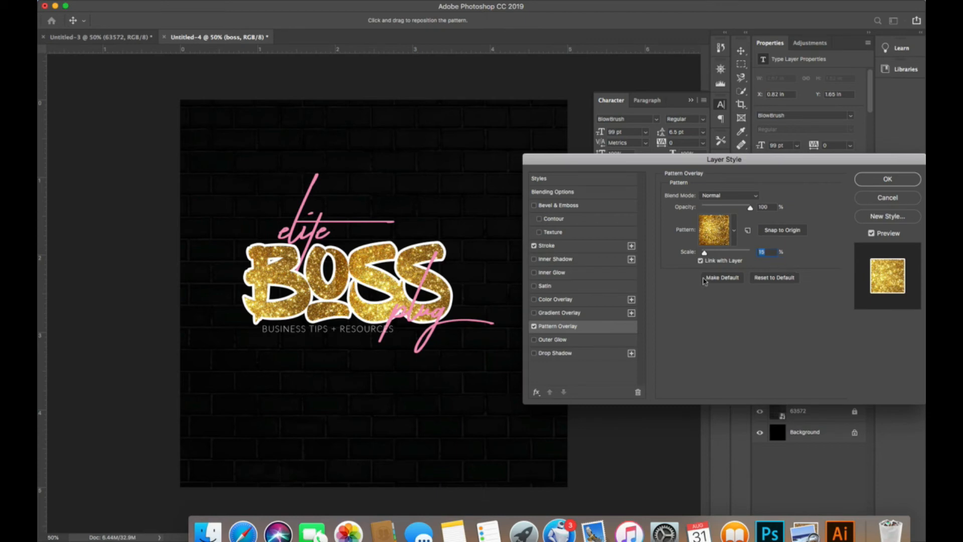
{"action": "left_click", "coordinate": [533, 352]}
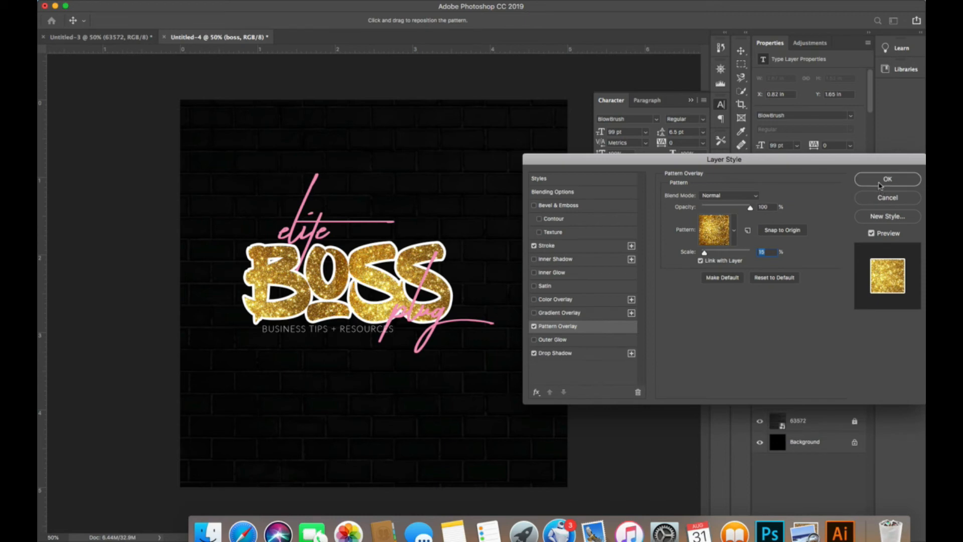
{"action": "left_click", "coordinate": [887, 179]}
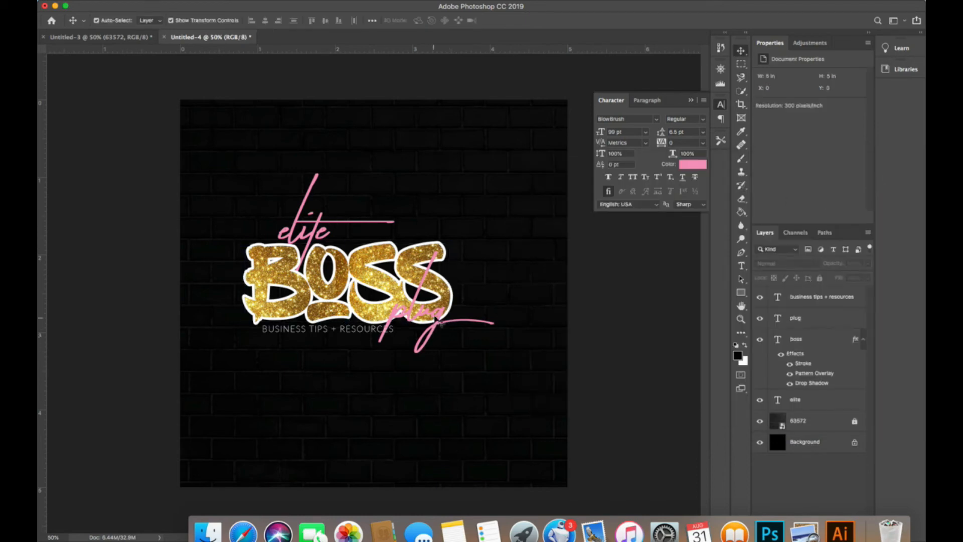
- Add a Drop Shadow layer style to the plug text
{"action": "left_click", "coordinate": [795, 318]}
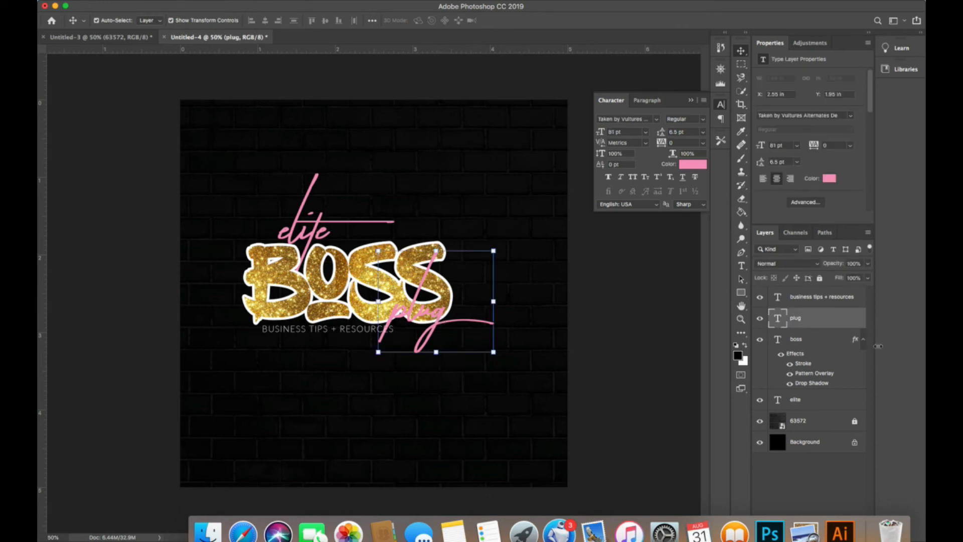
{"action": "right_click", "coordinate": [795, 318]}
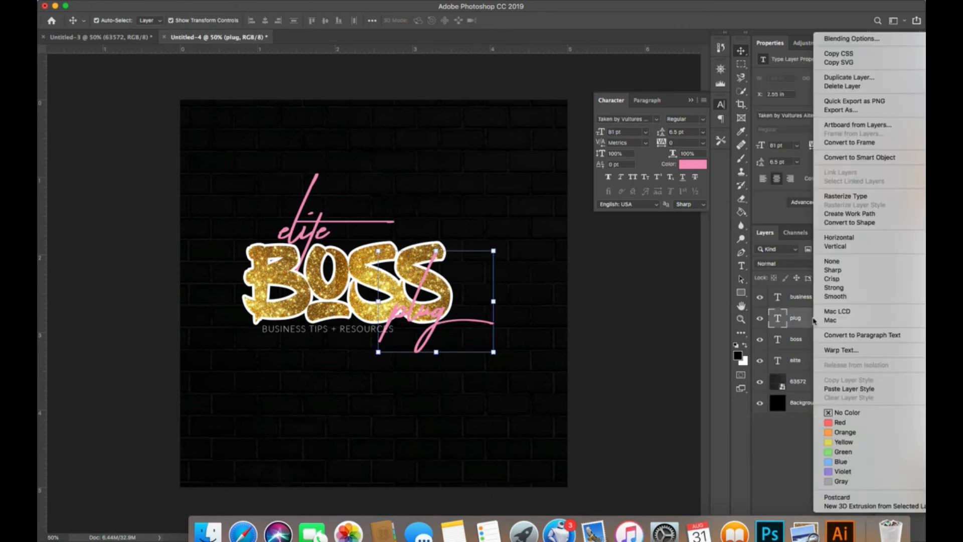
{"action": "mouse_move", "coordinate": [851, 39]}
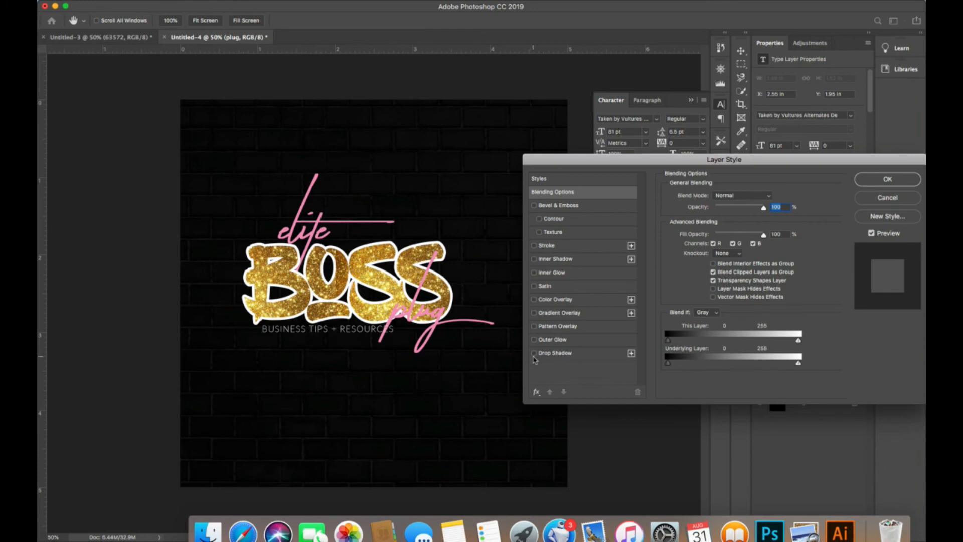
{"action": "left_click", "coordinate": [534, 351]}
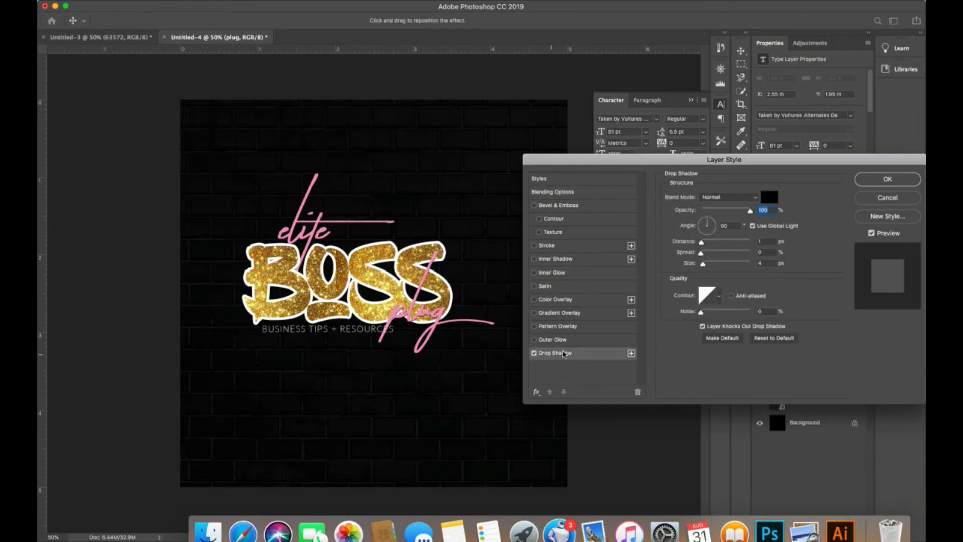
{"action": "left_click", "coordinate": [885, 179]}
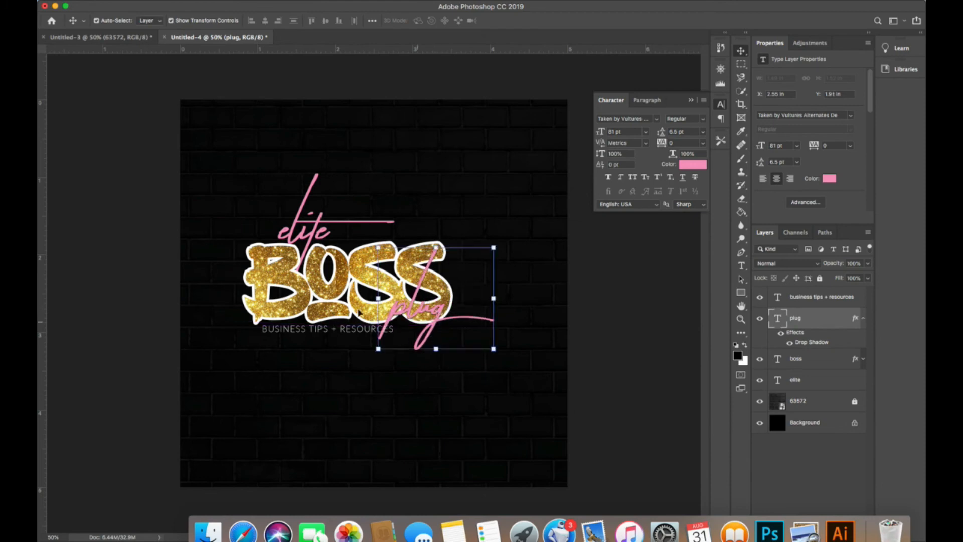
- Copy the plug layer's drop-shadow style via Copy Layer Style, ready to paste onto the elite layer
{"action": "left_click", "coordinate": [795, 379]}
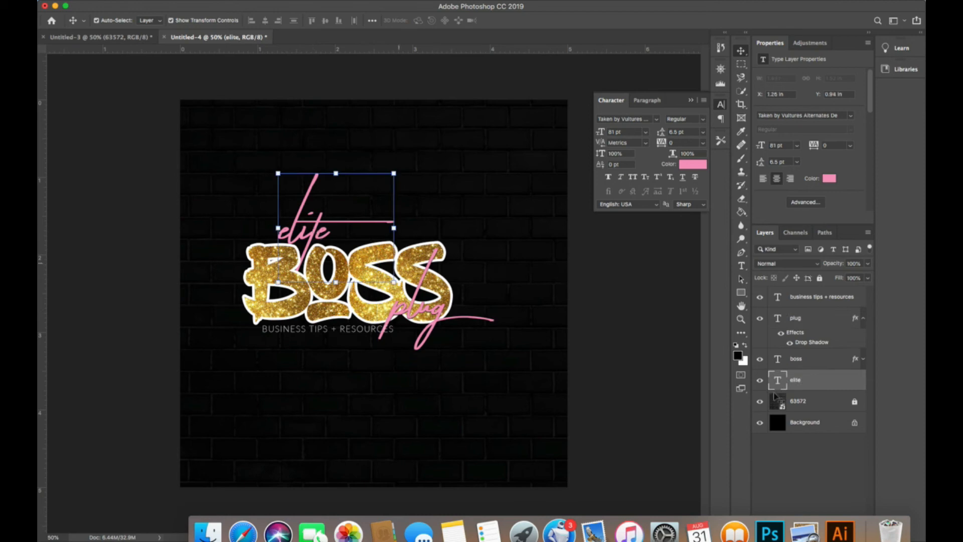
{"action": "left_click", "coordinate": [863, 318]}
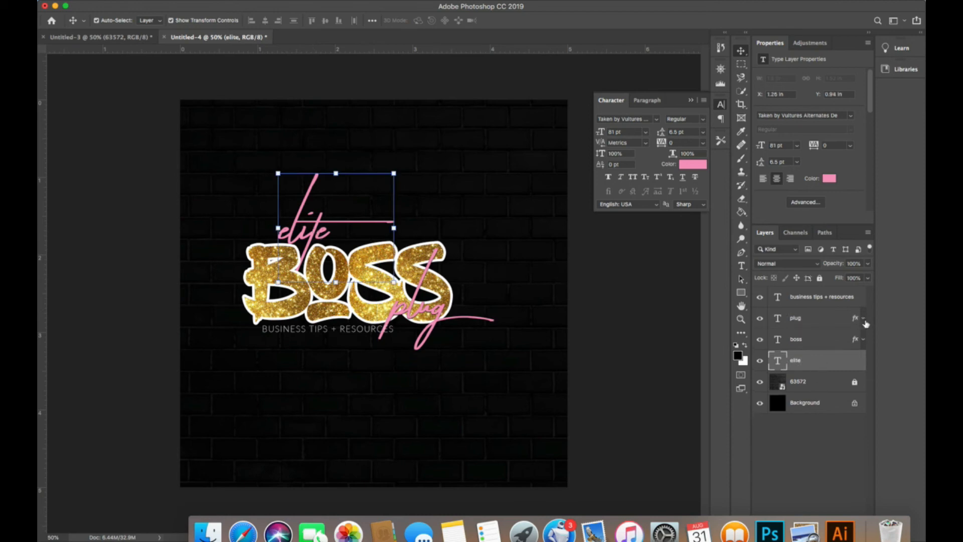
{"action": "mouse_move", "coordinate": [809, 321]}
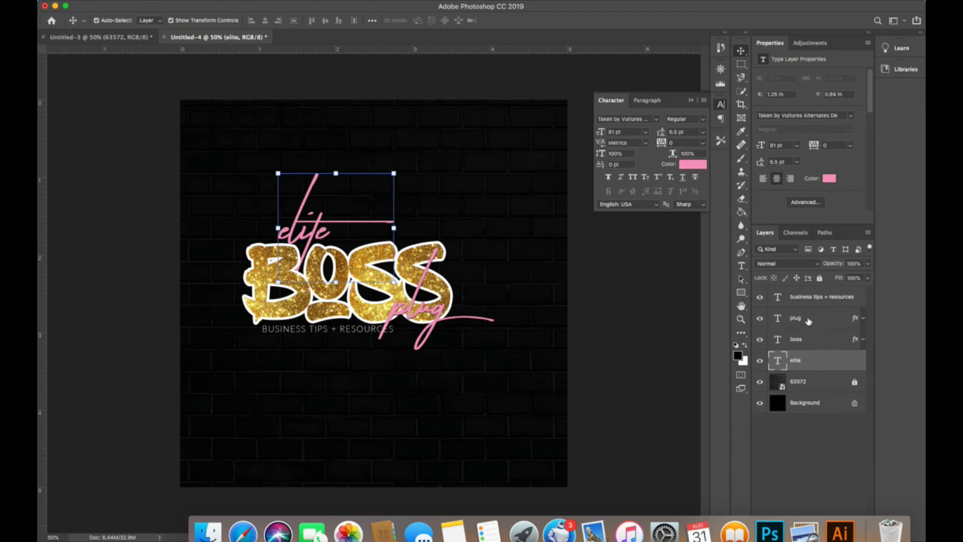
{"action": "right_click", "coordinate": [795, 318]}
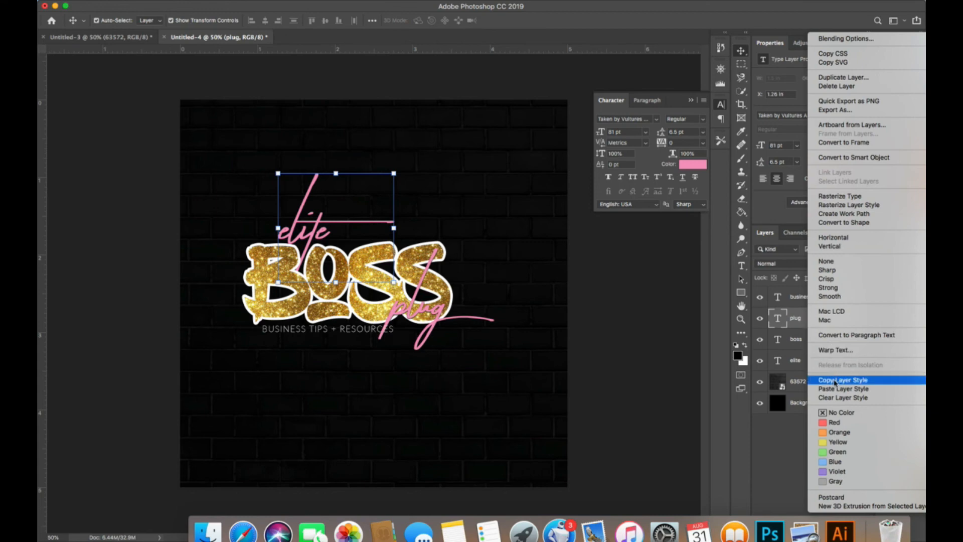
{"action": "left_click", "coordinate": [842, 379]}
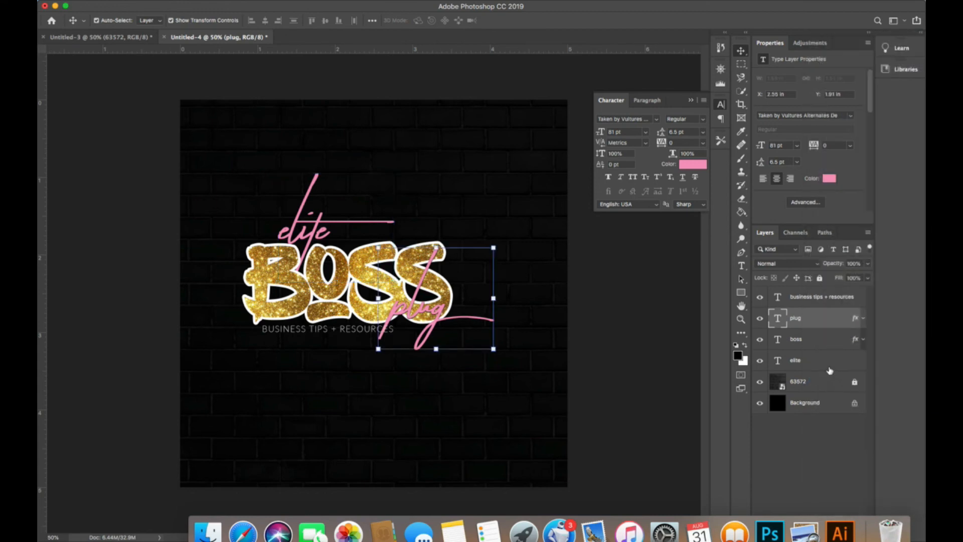
{"action": "right_click", "coordinate": [795, 360]}
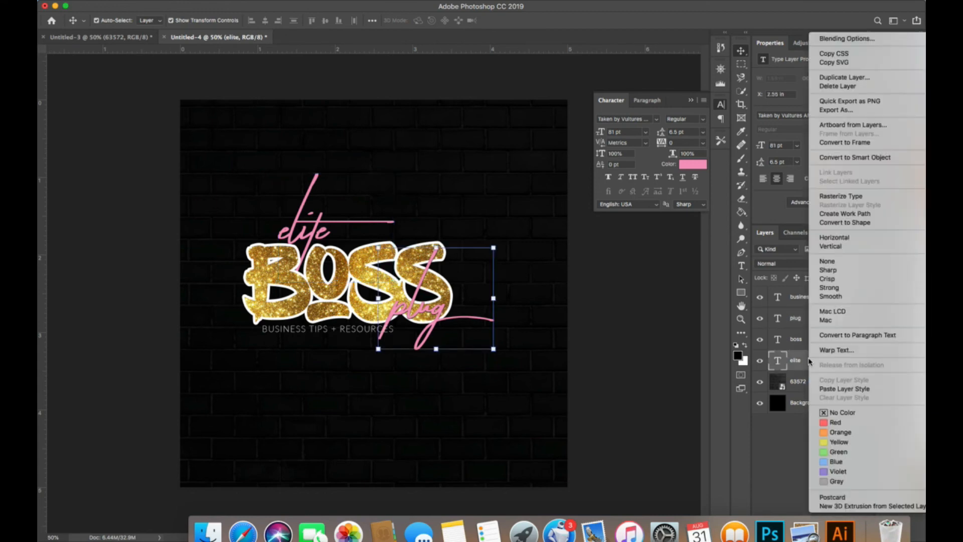